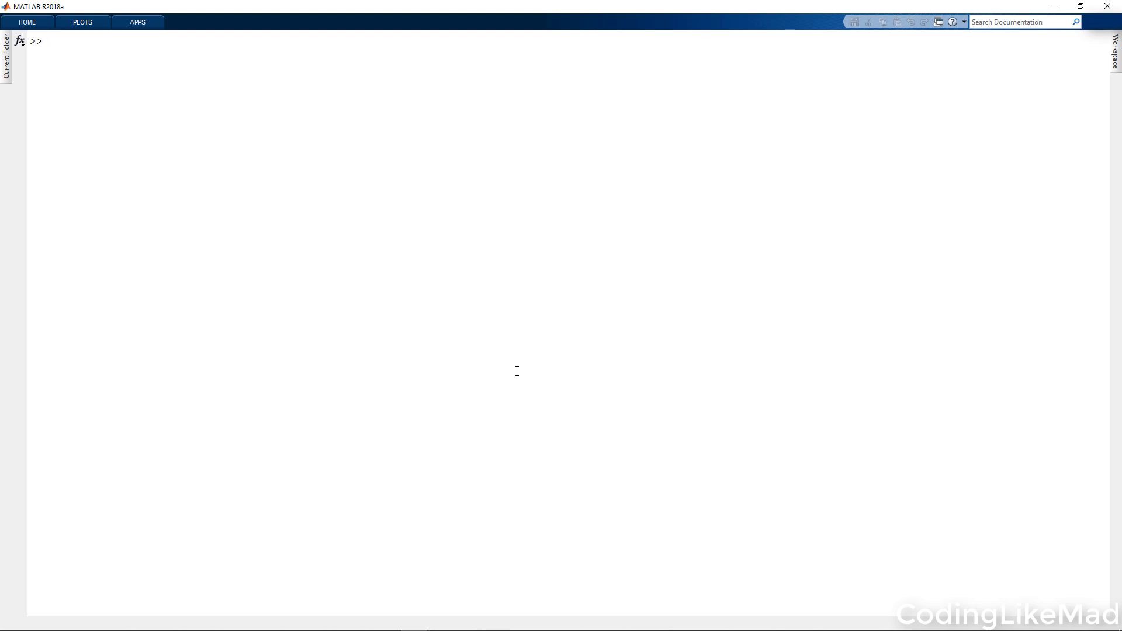
Step: Create A = rand(1,5) and set A(3) = missing so it displays NaN
type("A = rand(")
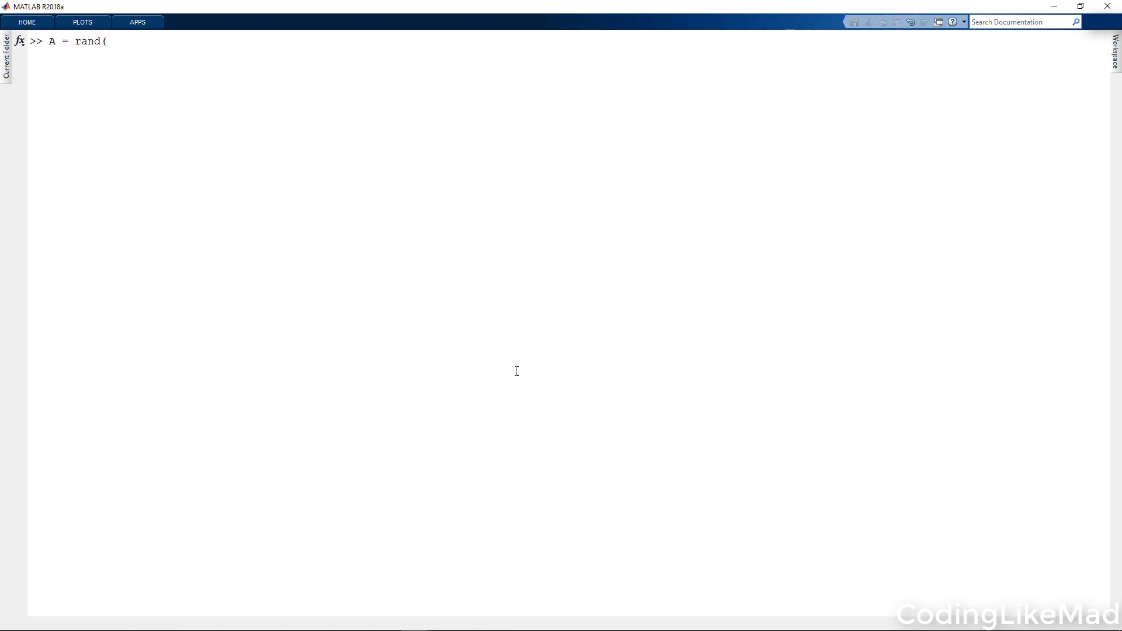
type("1,5)")
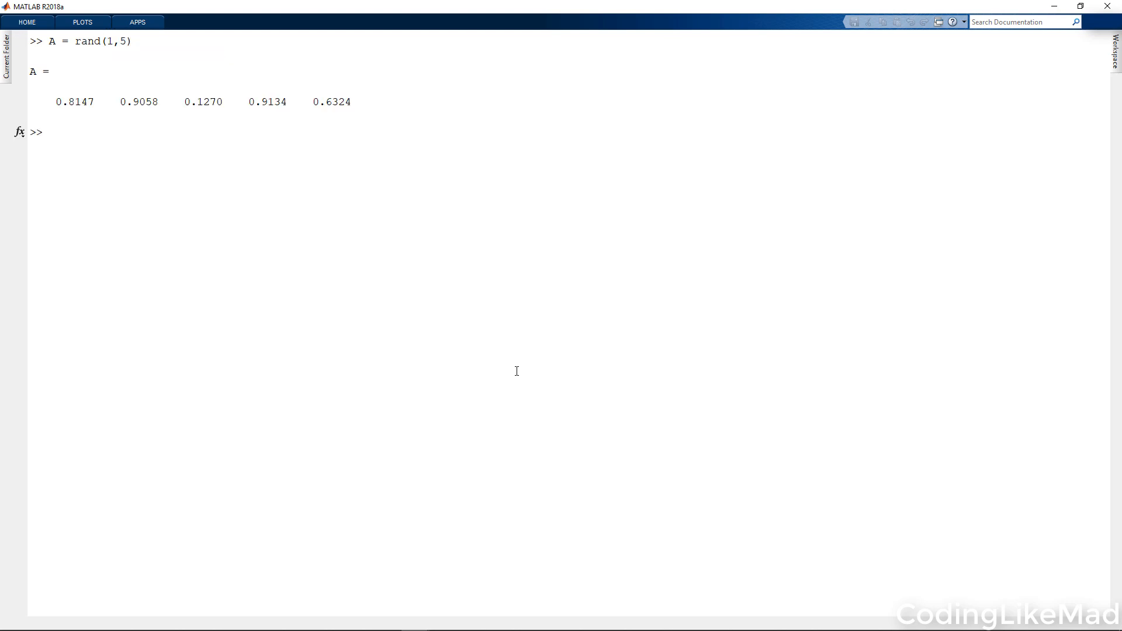
left_click(49, 132)
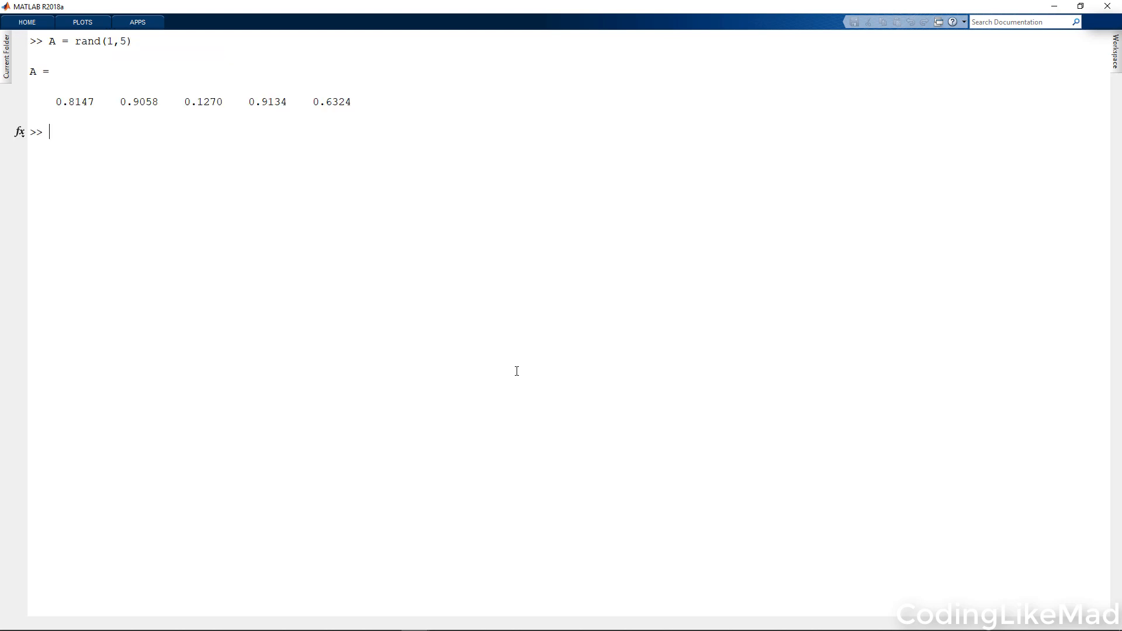
type("A(3")
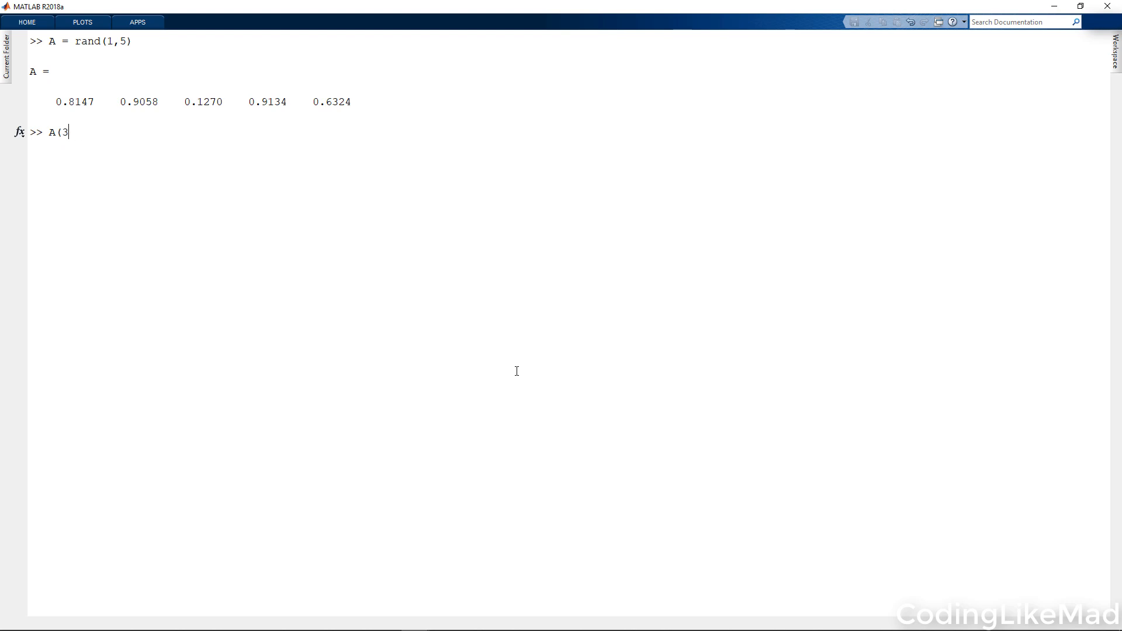
type(")= missing")
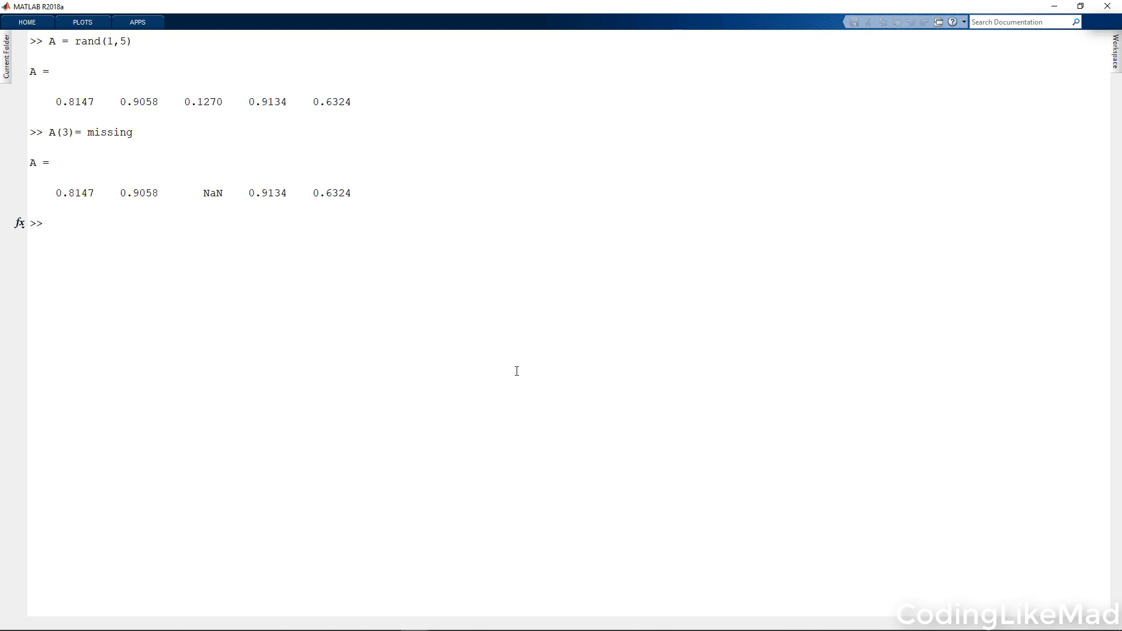
left_click(49, 222)
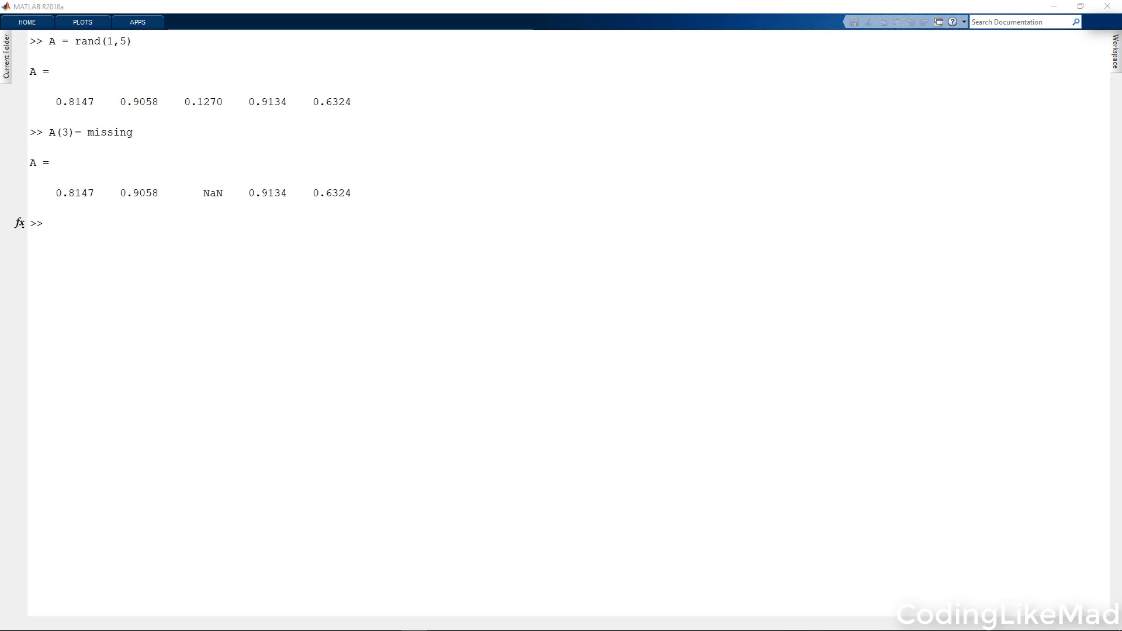
Step: Set y = 1:5, x = y*2, then x(3) = missing giving 2 4 NaN 8 10
type("x = A")
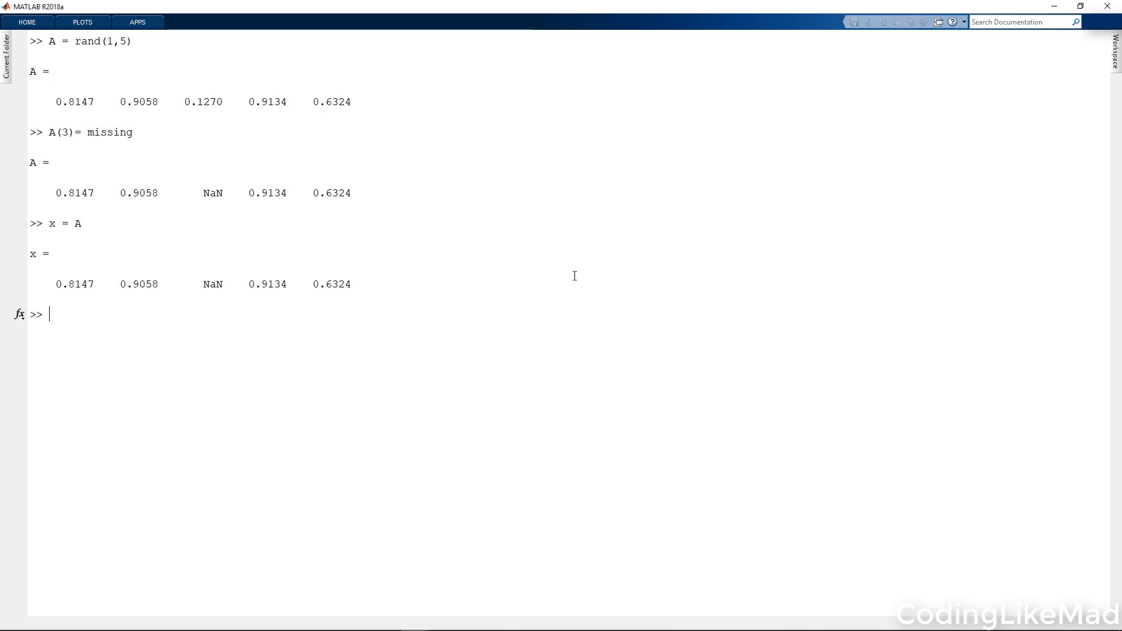
type("y = rand(")
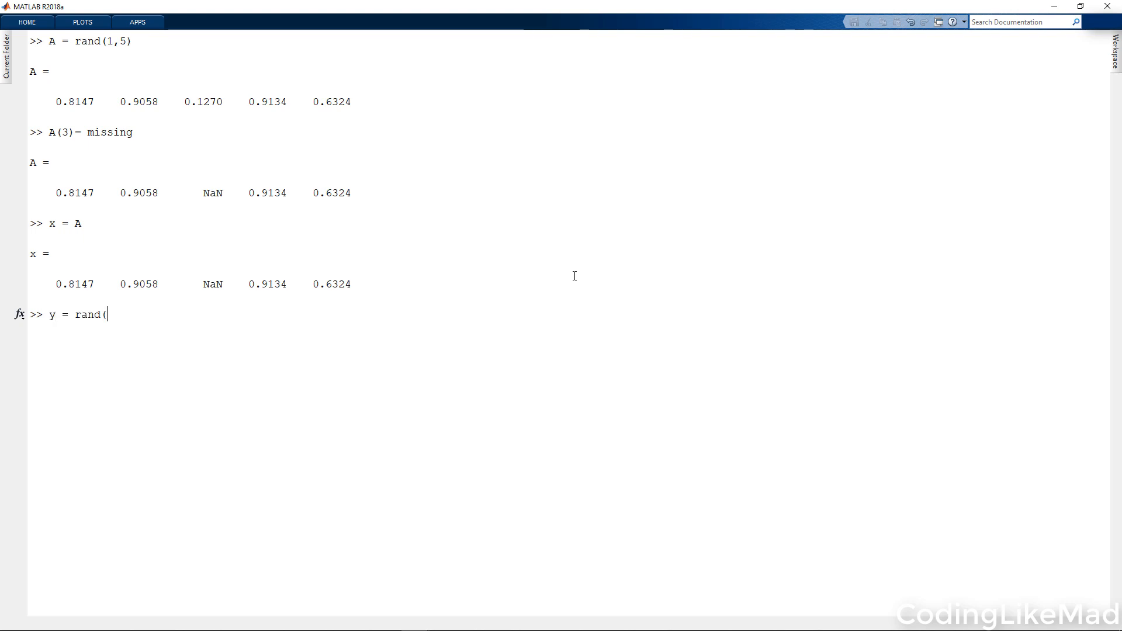
type("1:5;")
type("x =")
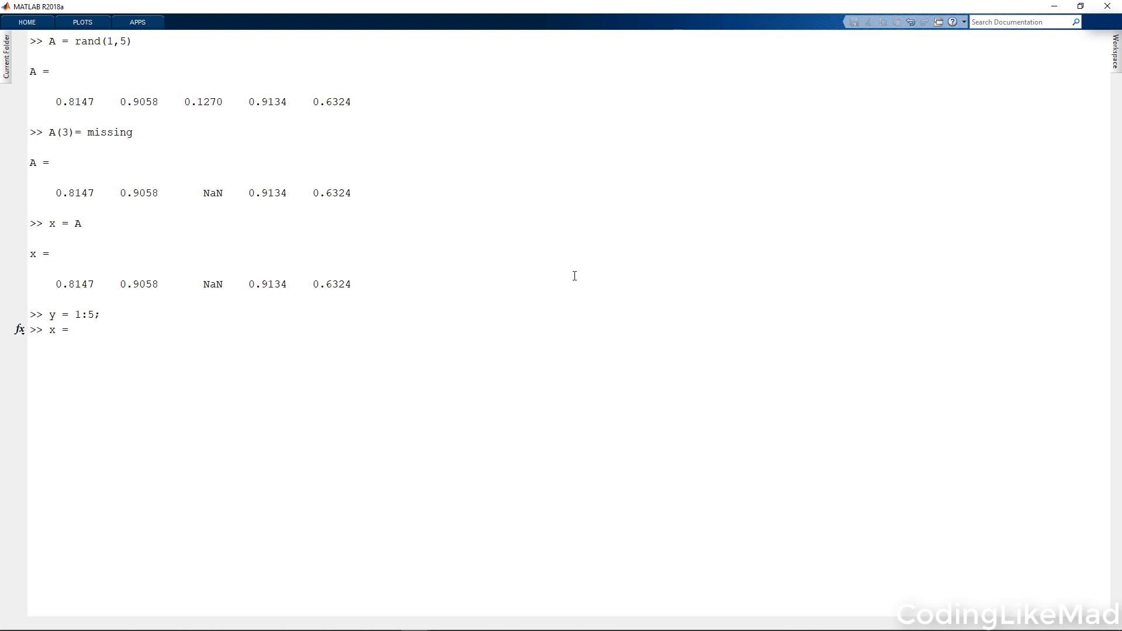
type("2")
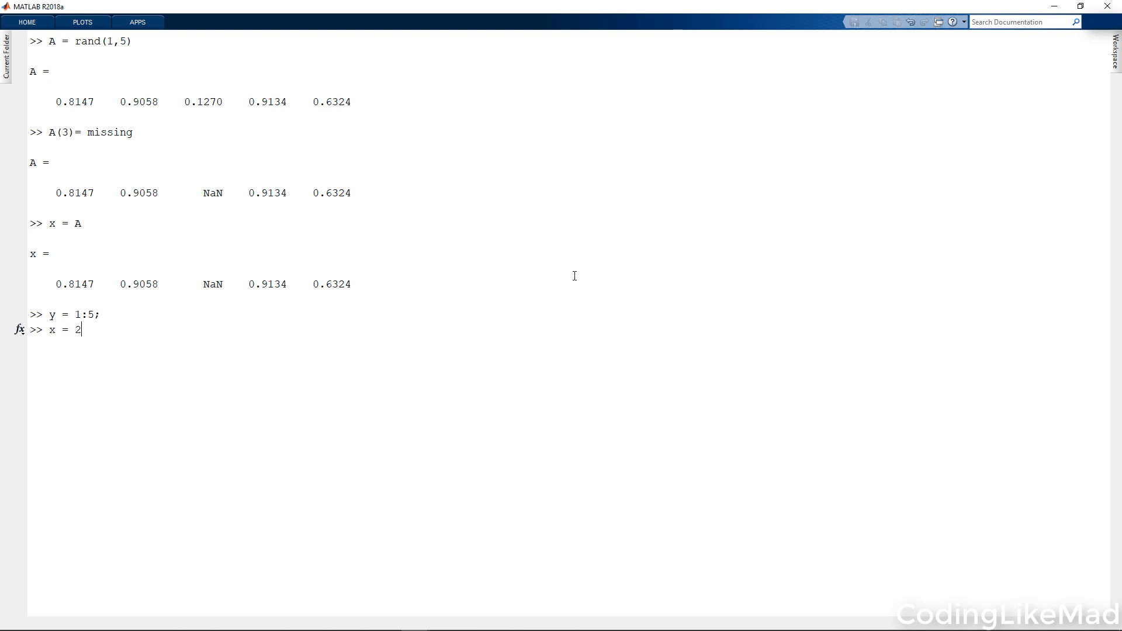
type("y")
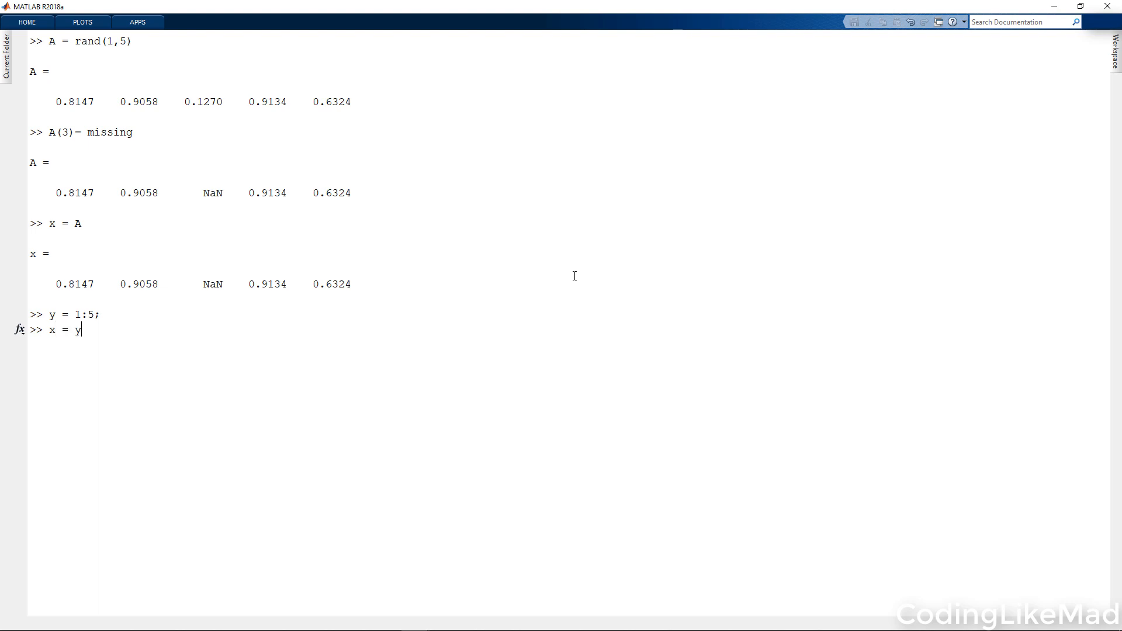
key("enter")
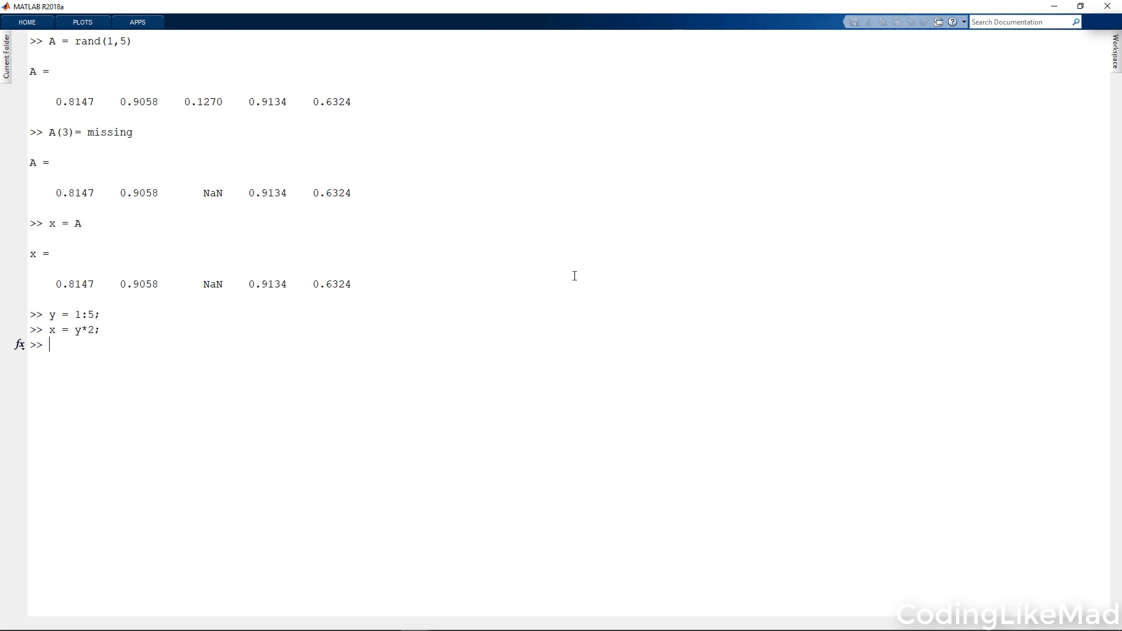
type("x =")
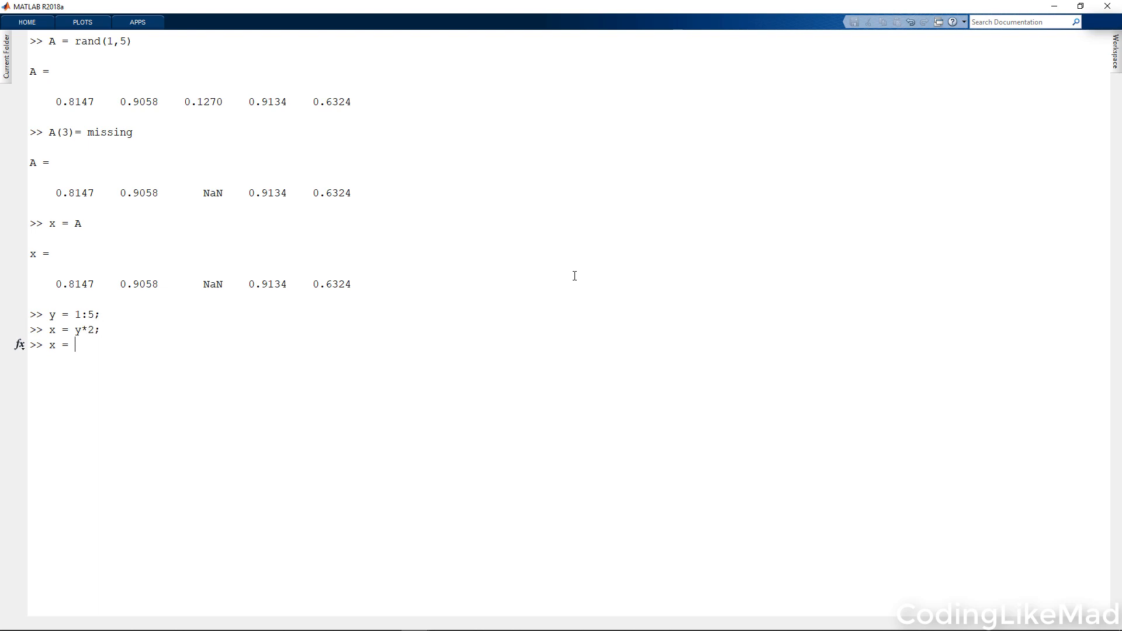
type("(3)")
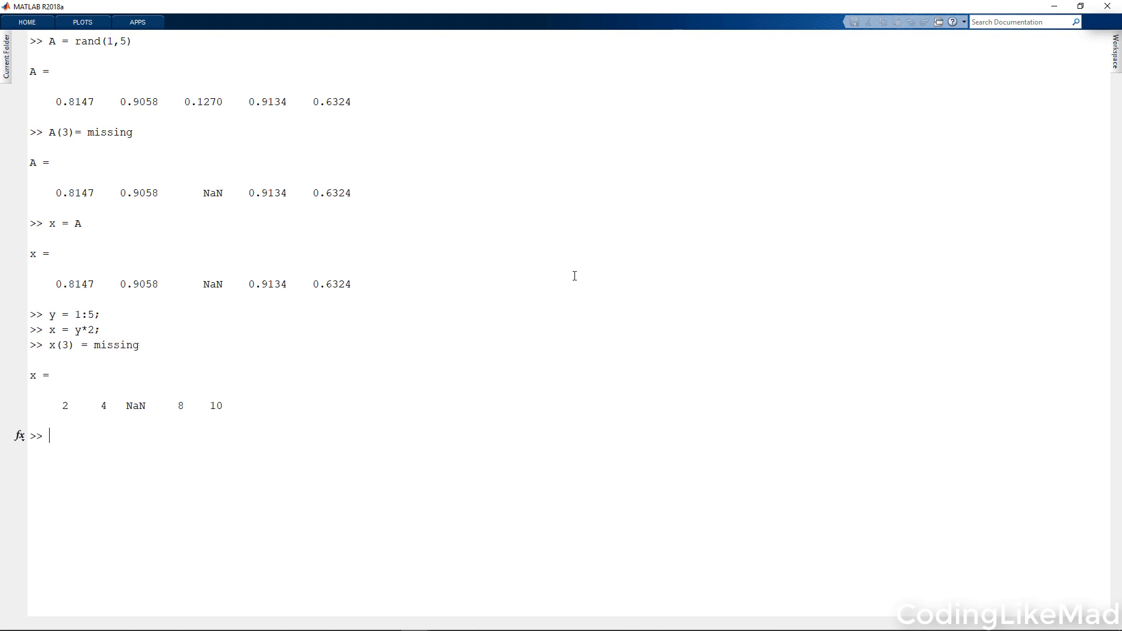
Step: Plot x against y as a line broken at NaN, then again with 'x' markers
type("figure; plot( x,y);")
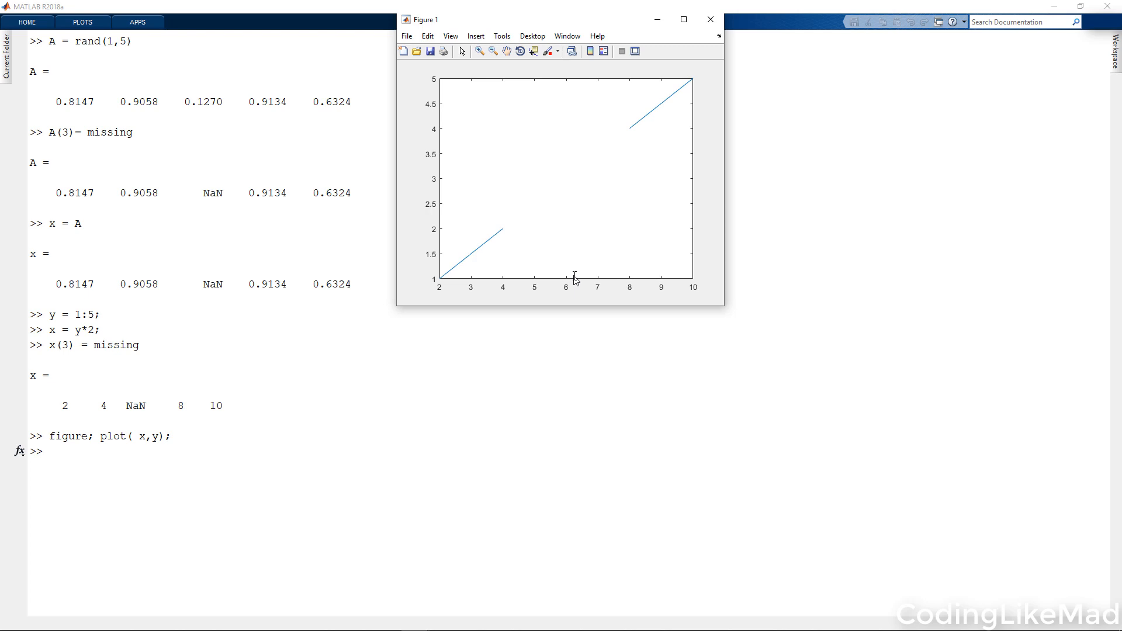
mouse_move(583, 228)
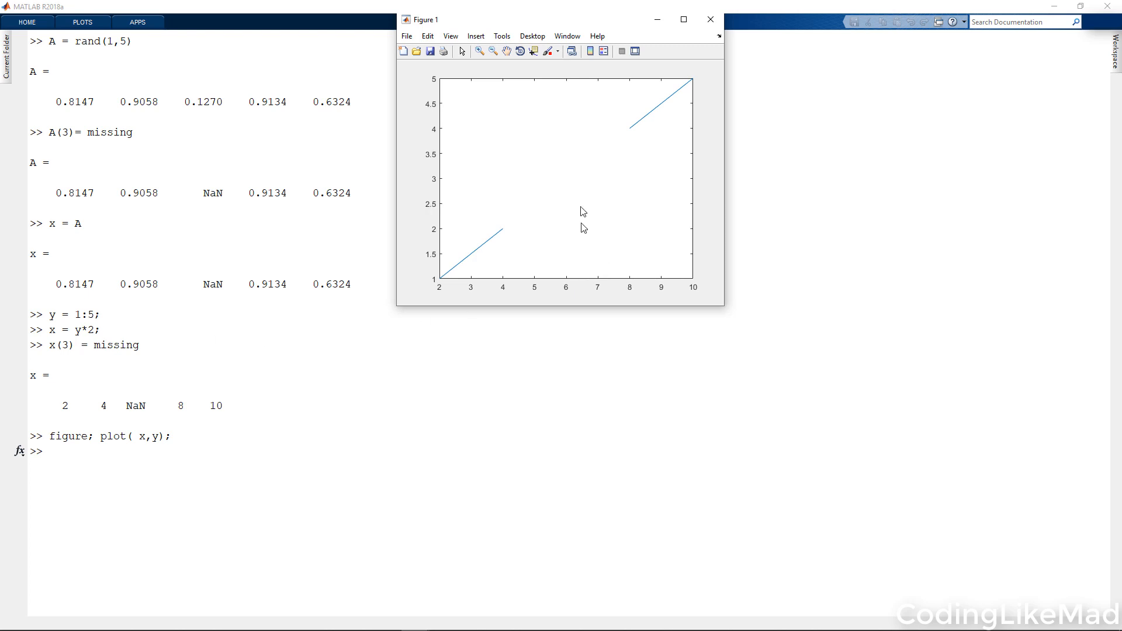
mouse_move(566, 183)
type("figure; plot( x,y, 'x');")
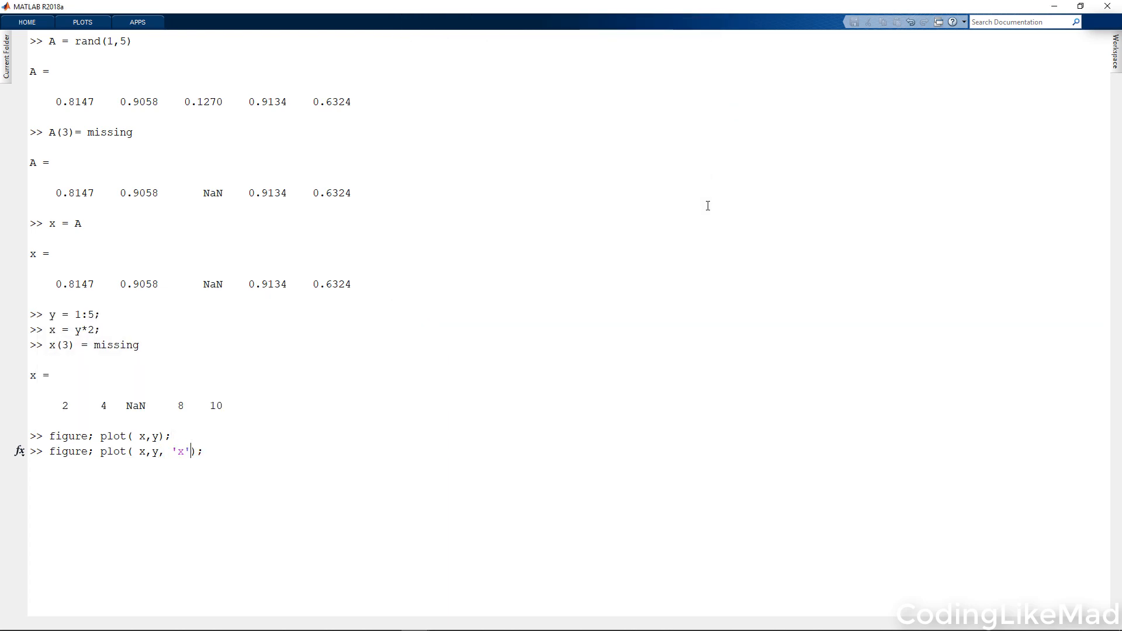
key("enter")
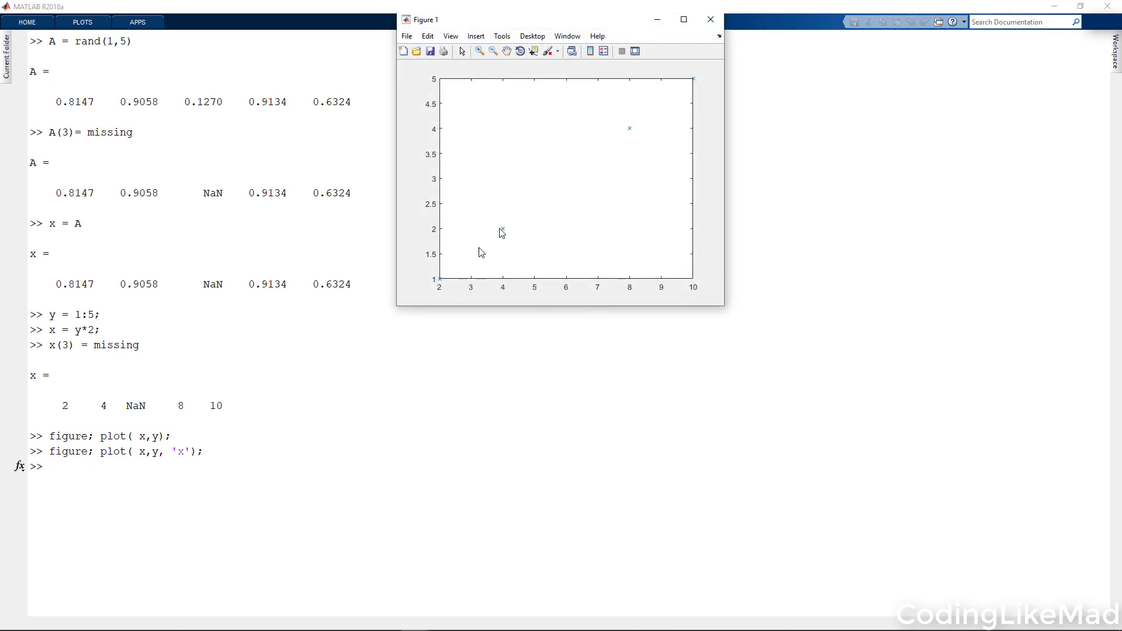
left_click(710, 20)
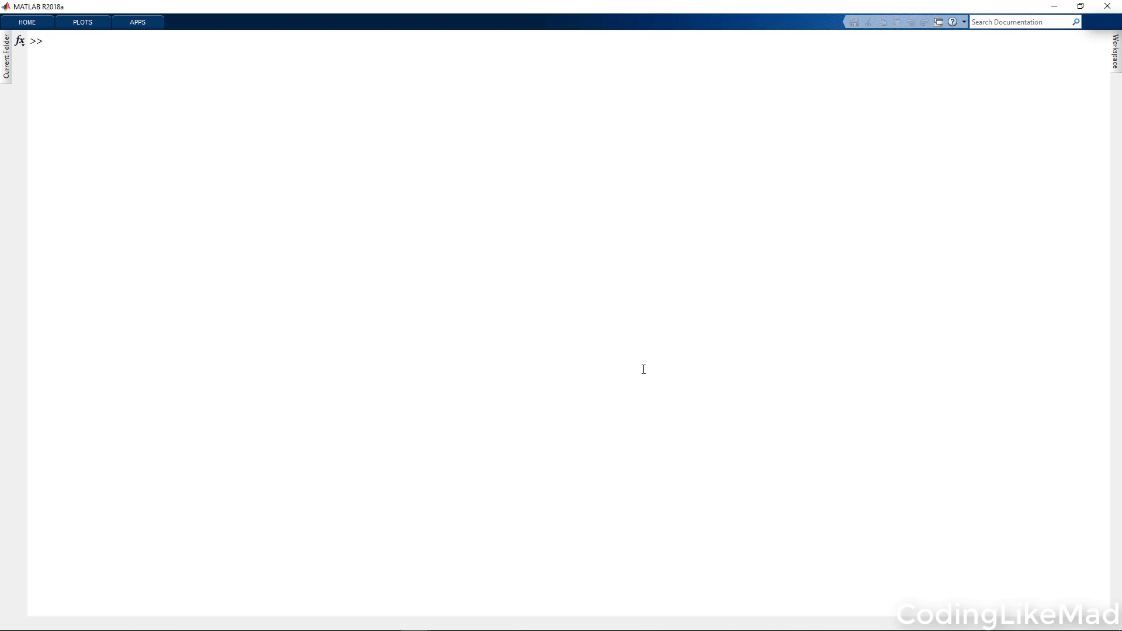
Step: Close the figure, clear with clc, look up help standardizeMissing and redisplay x
left_click(50, 41)
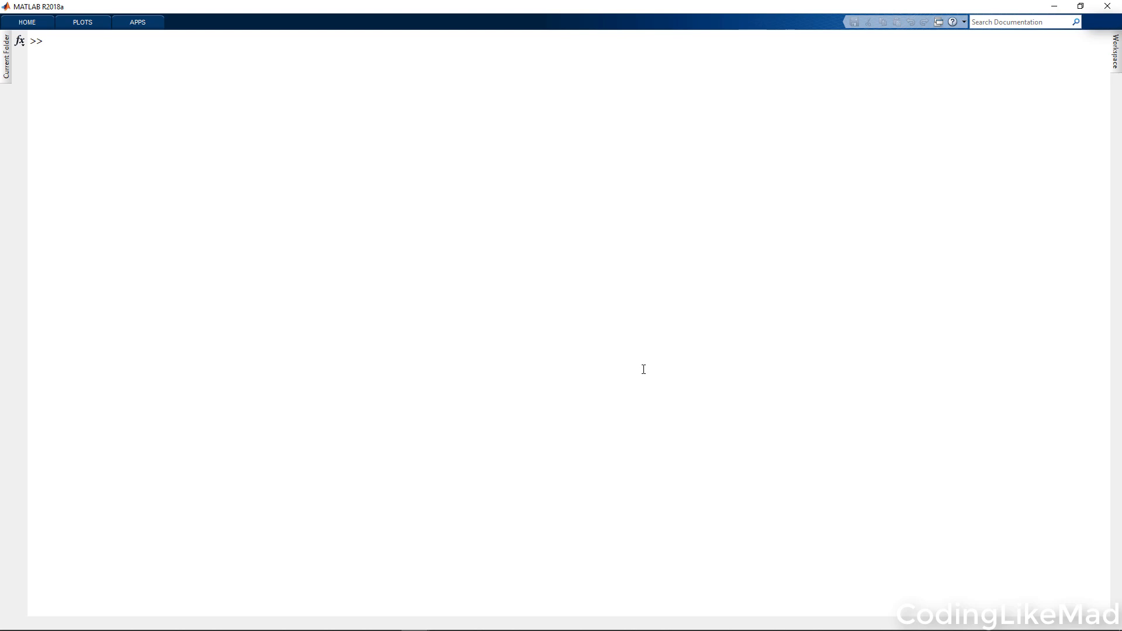
left_click(49, 40)
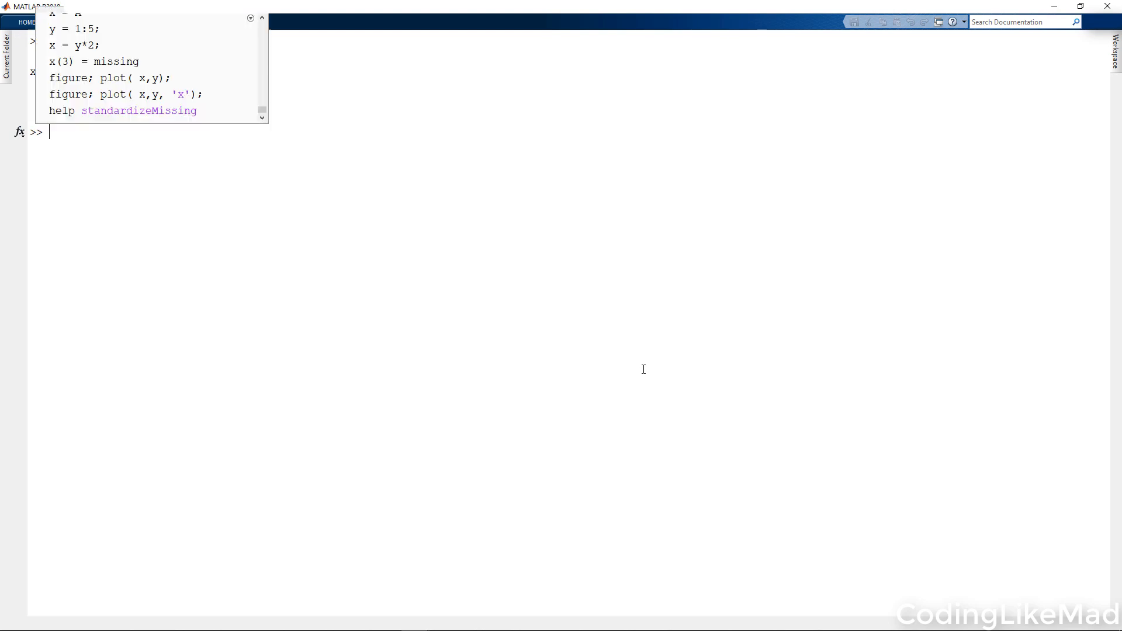
Step: Append the placeholder value 1023 as a sixth element of x
type("(6")
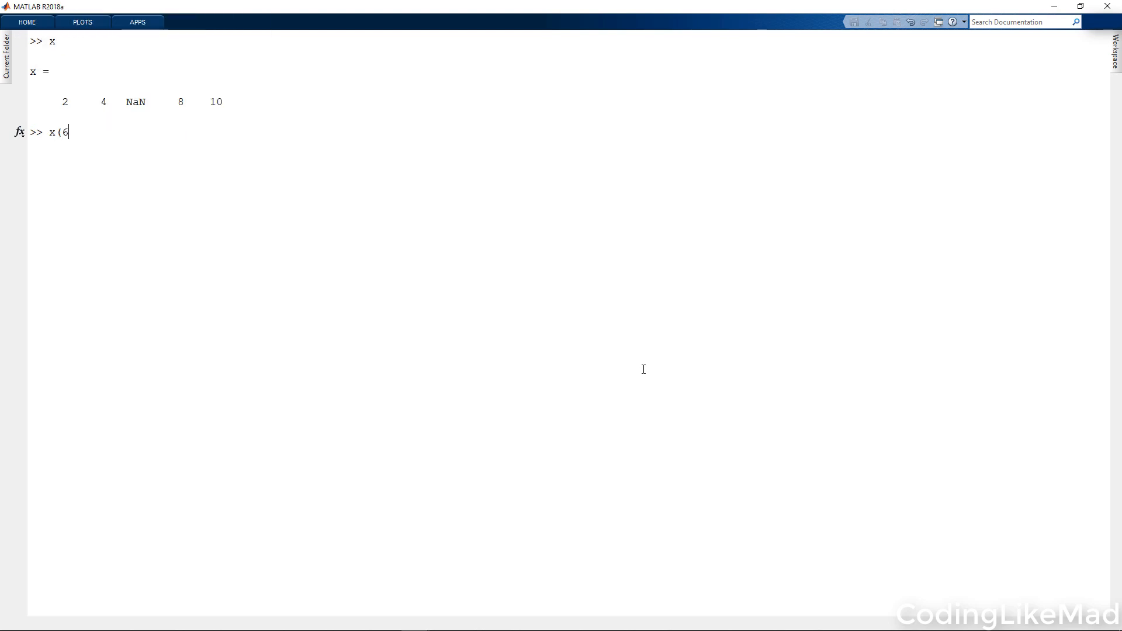
type(") = 102")
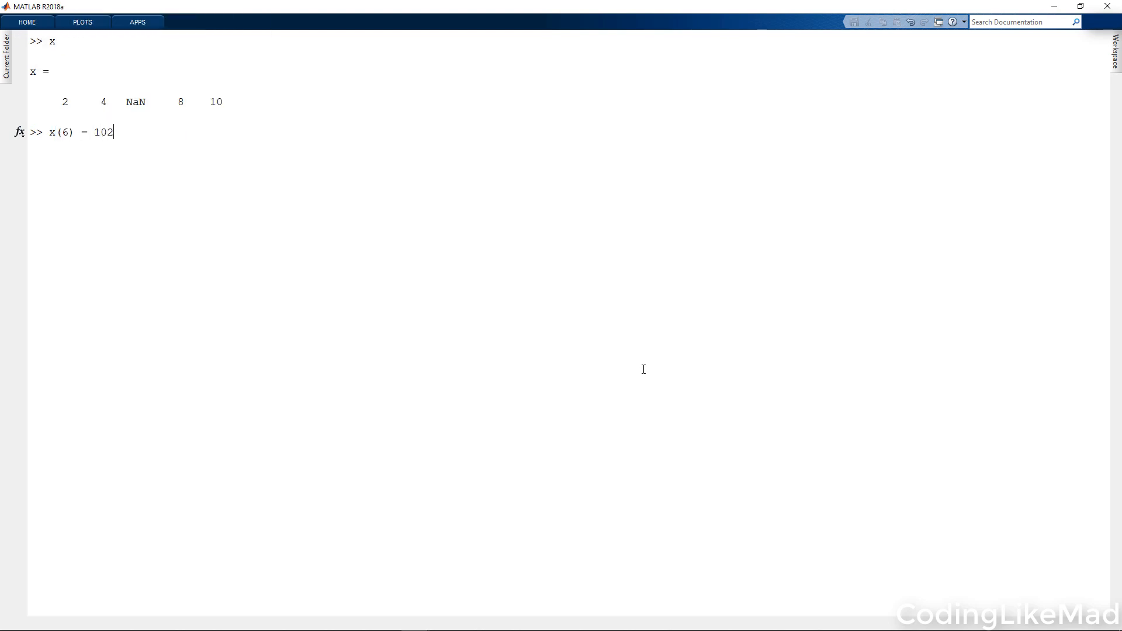
key("Enter")
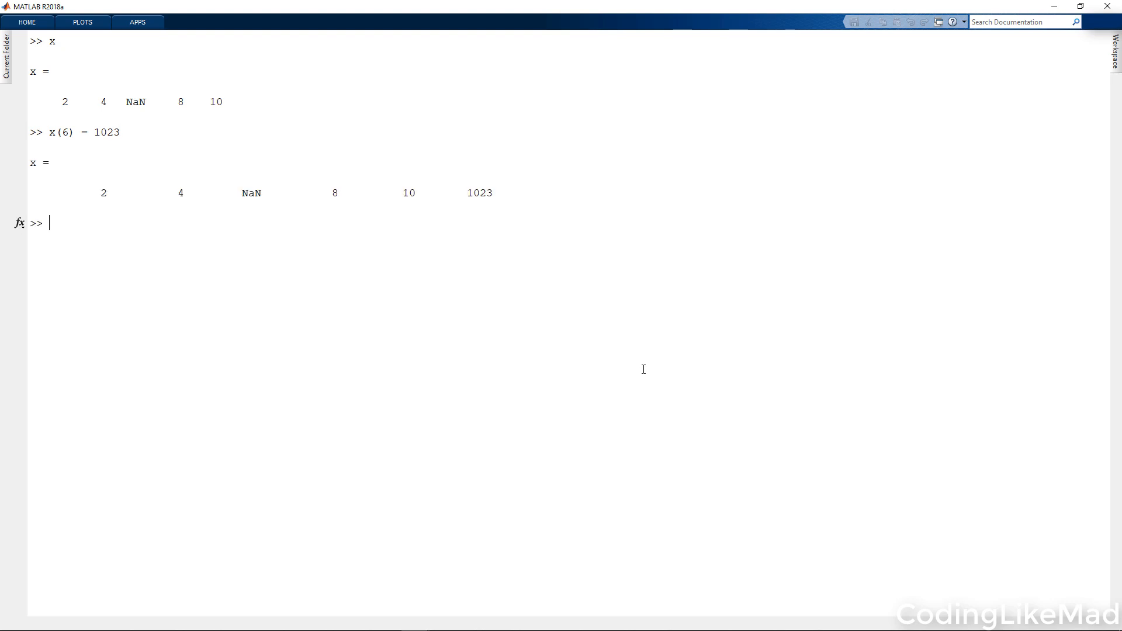
Step: Run x = standardizeMissing(x, 1023) so x becomes 2 4 NaN 8 10 NaN
type("st")
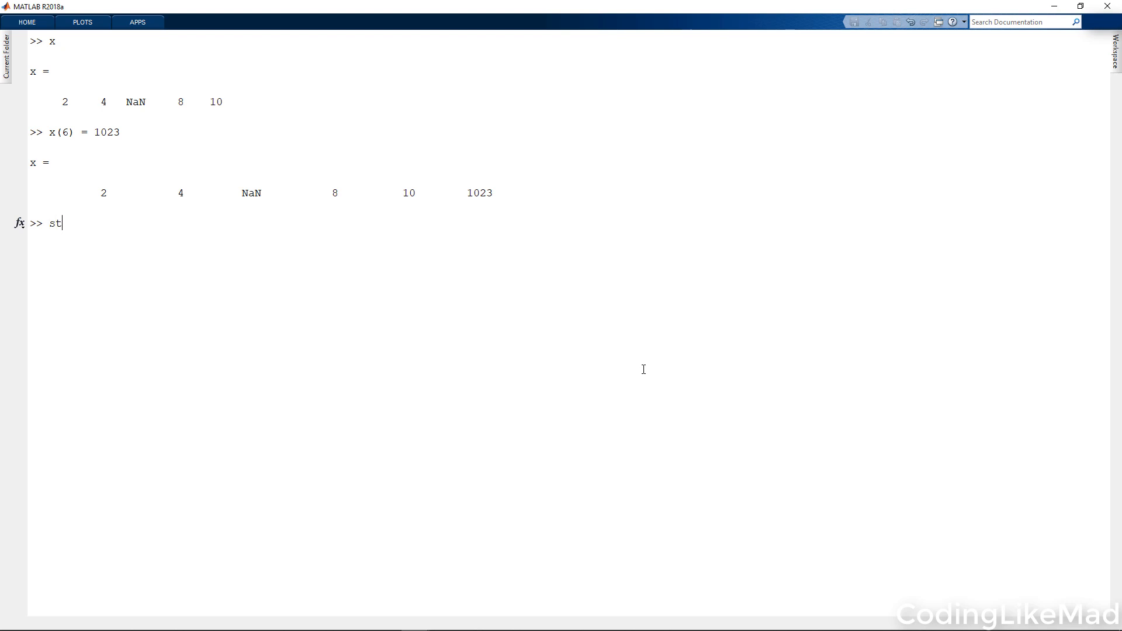
type("andardize")
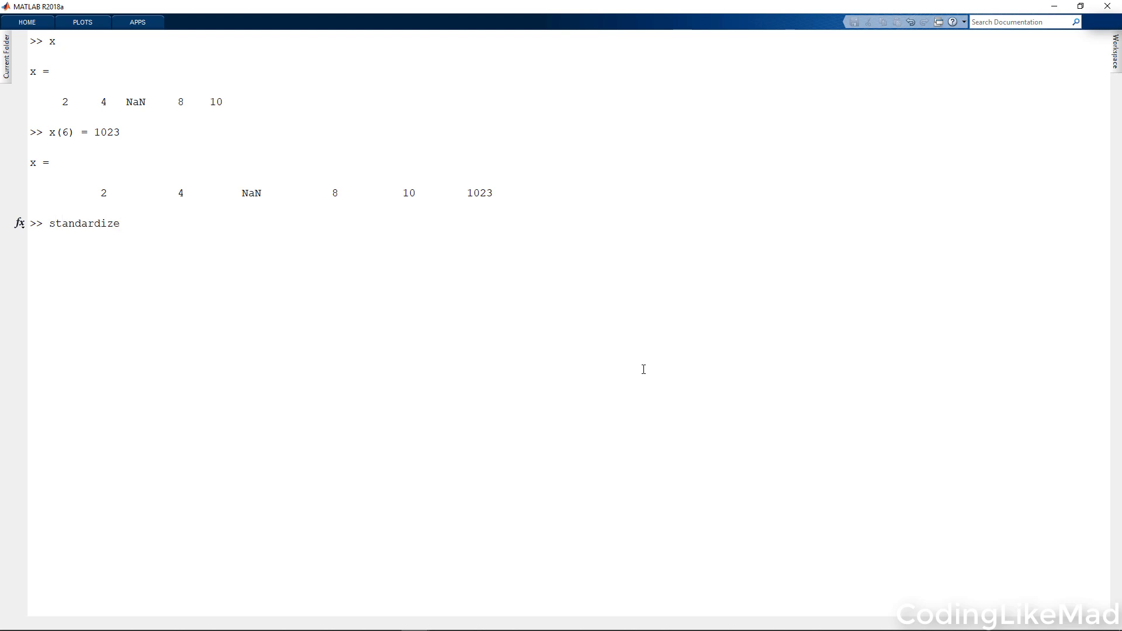
type("Missing(")
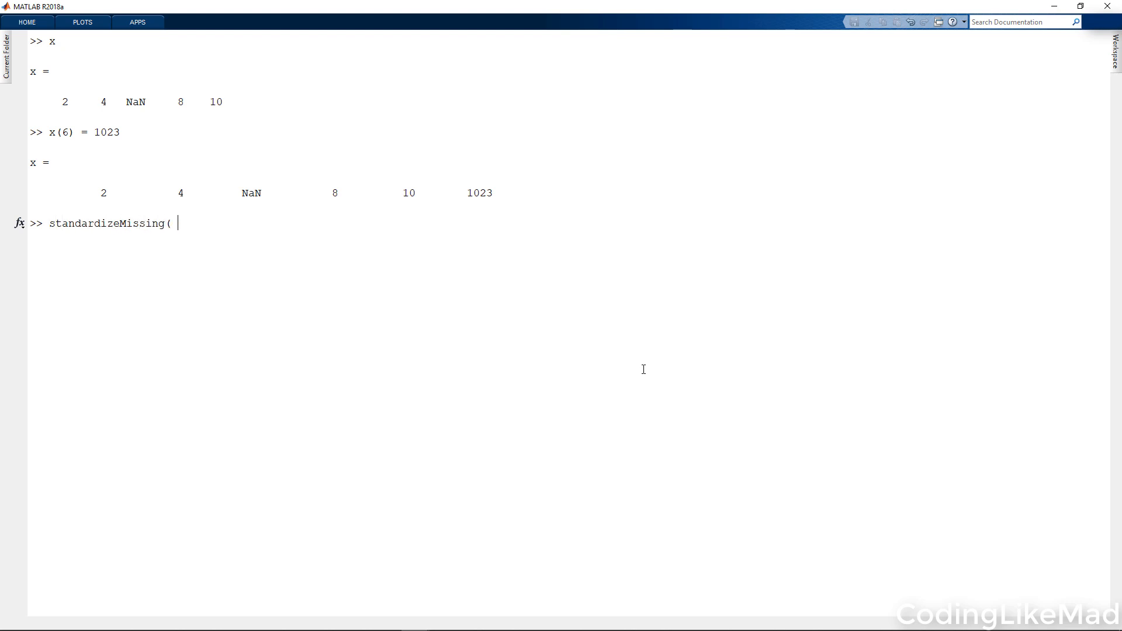
type("x, '")
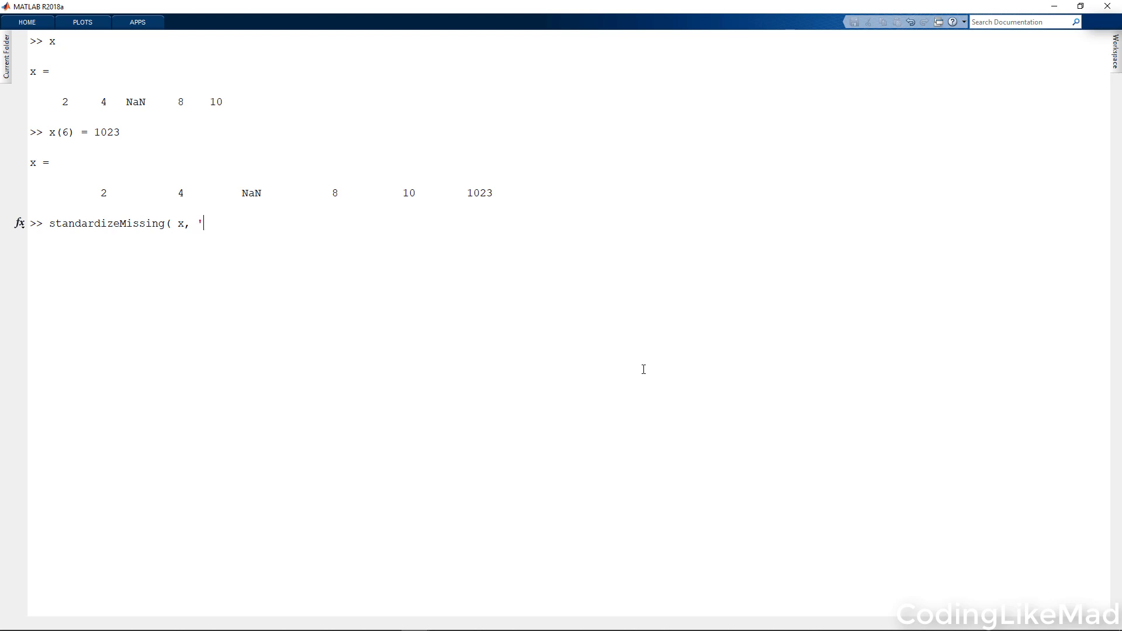
type("1023'")
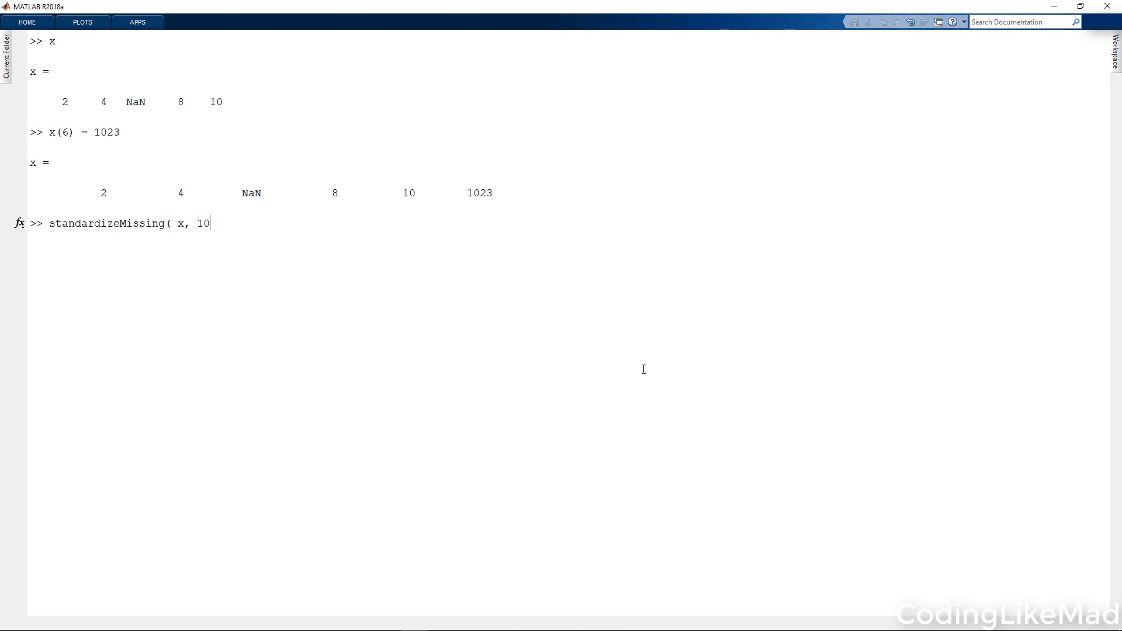
type("23")
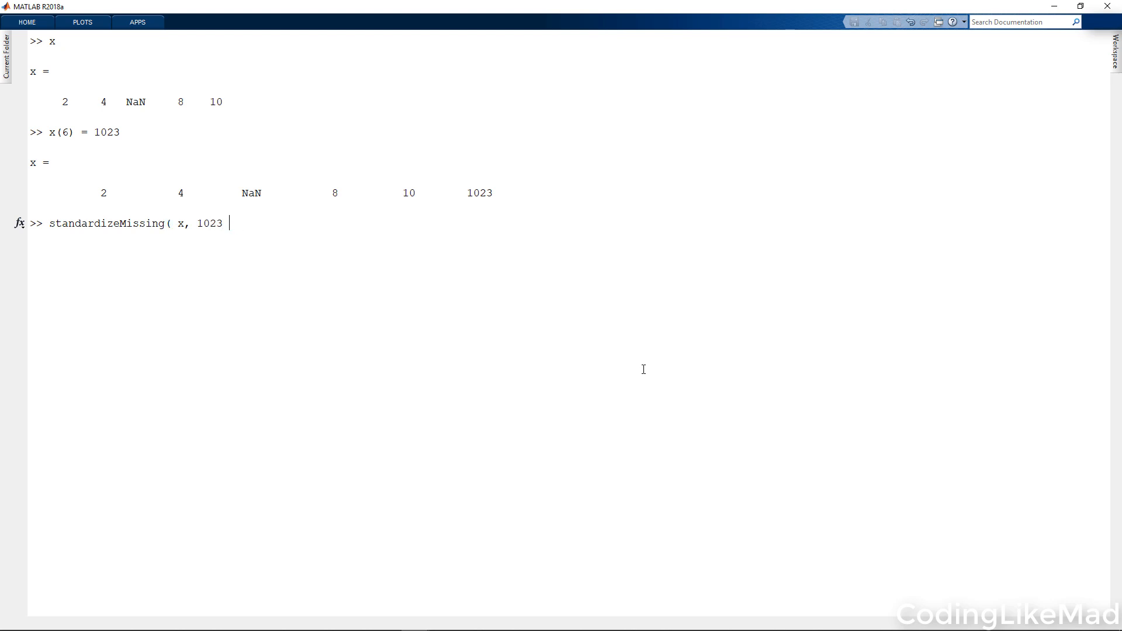
type(")")
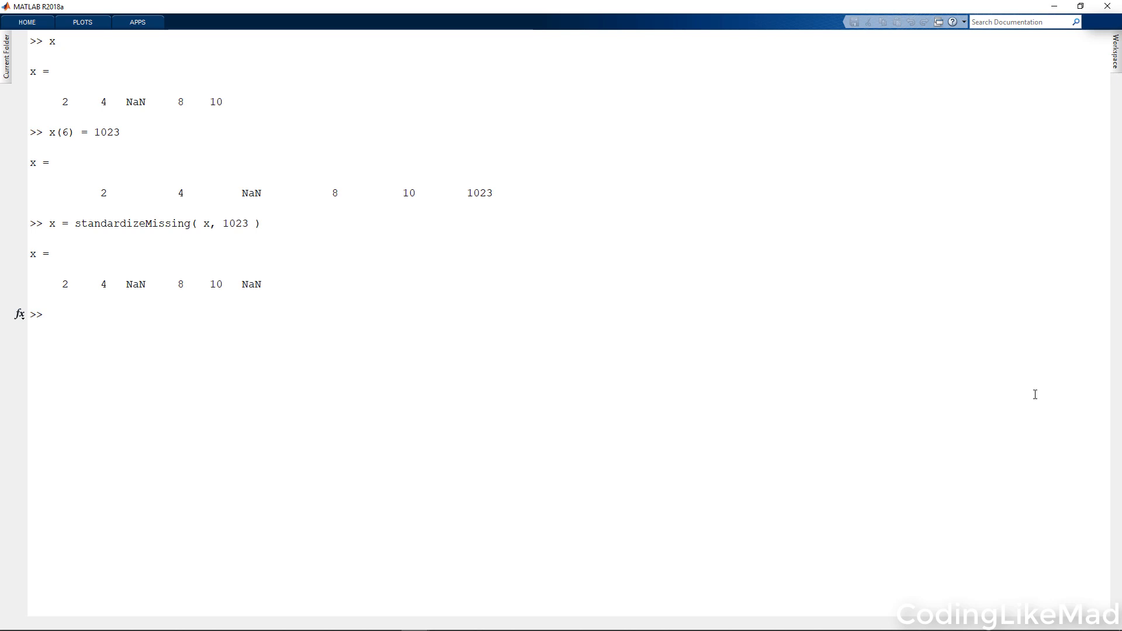
Step: Check ismissing(x) and build x1 = x with isnan entries set to 0 (2 4 0 8 10 0)
type("ism")
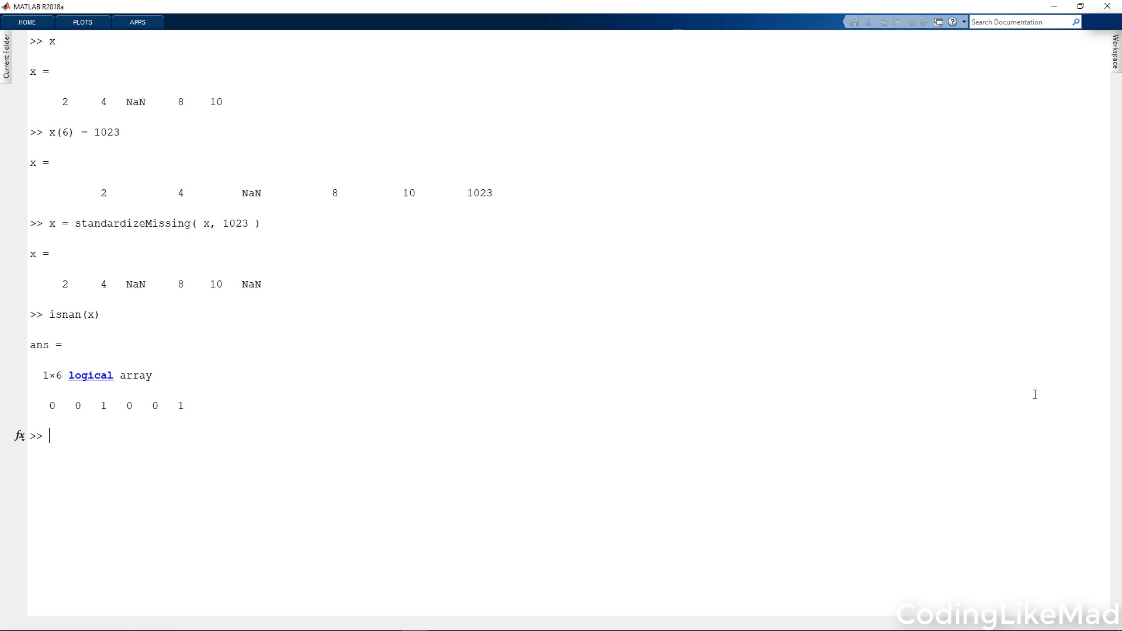
type("x1 =")
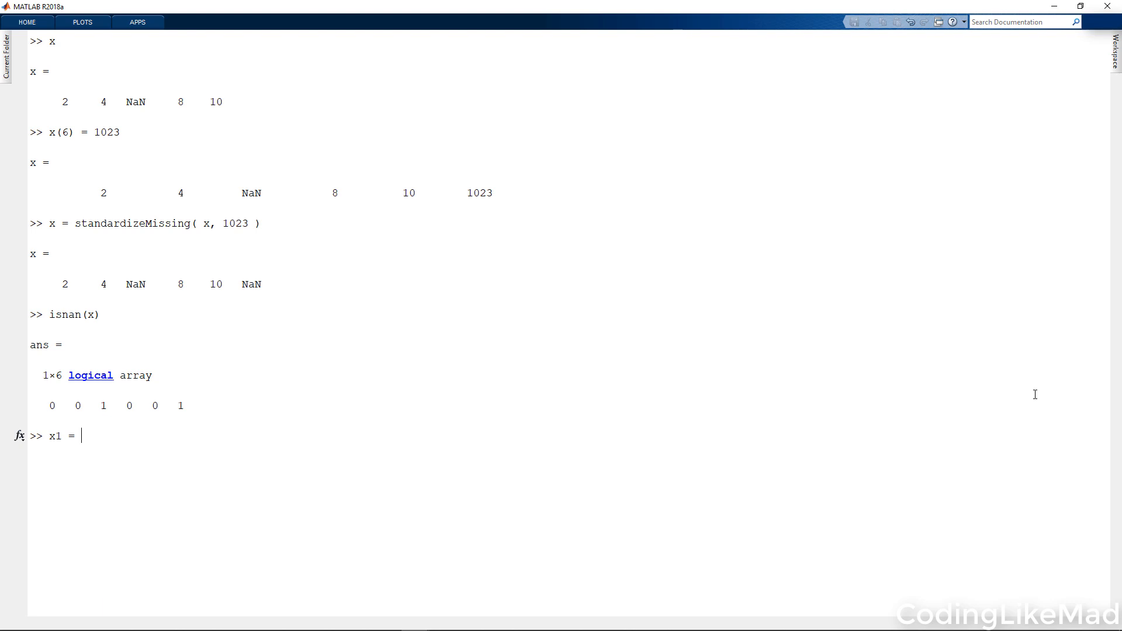
type("x; x1(")
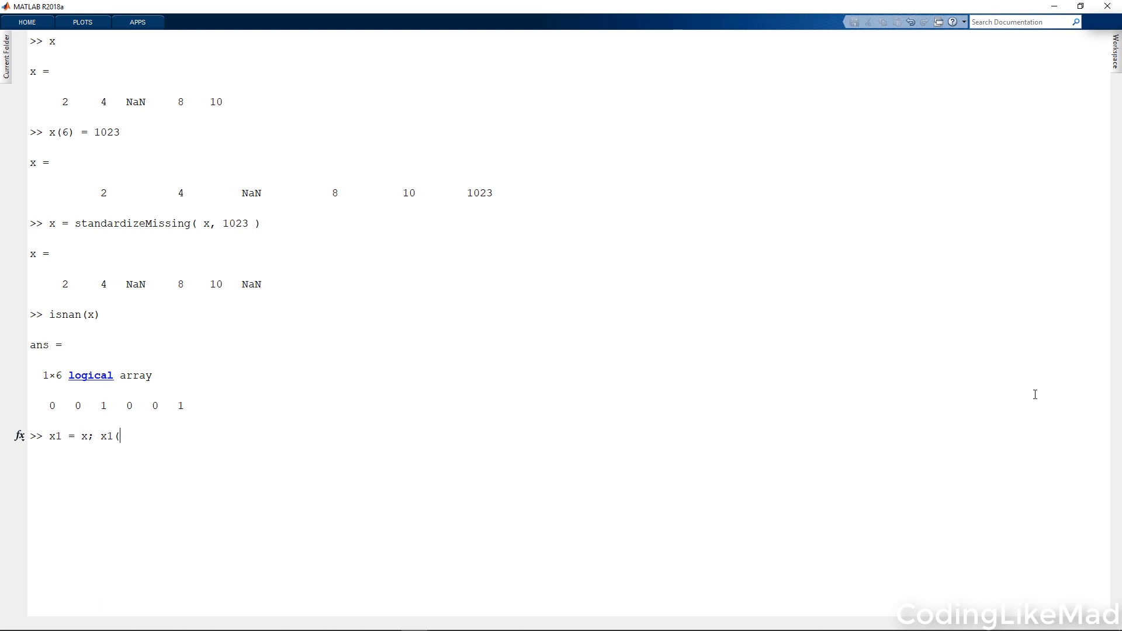
type("isnan(x)")
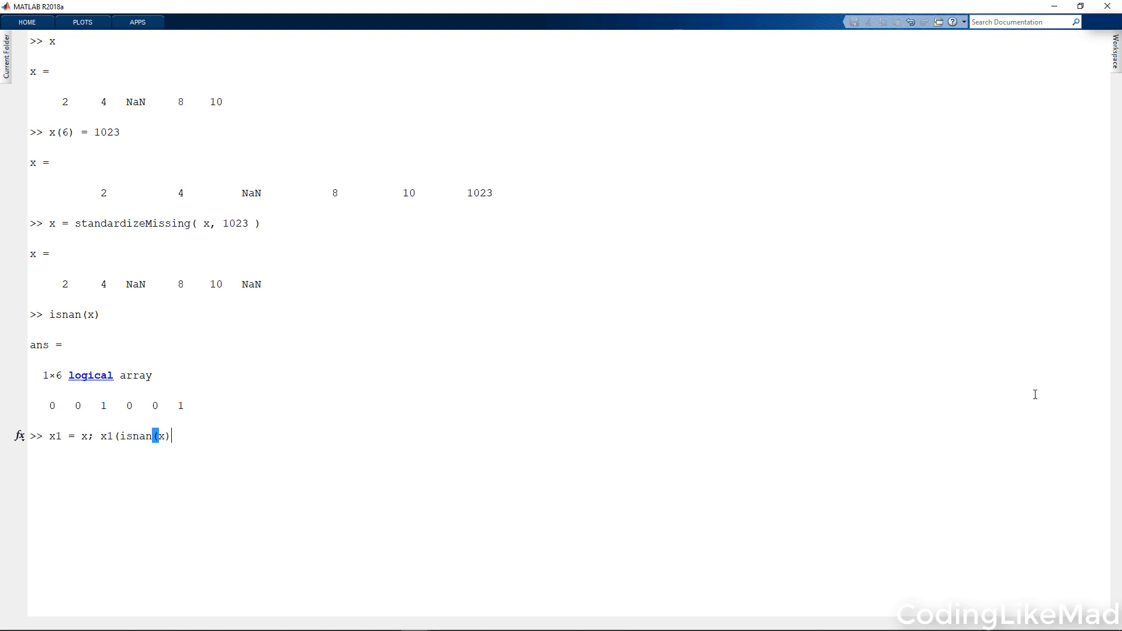
type("=0; x1")
type("ismissing(x")
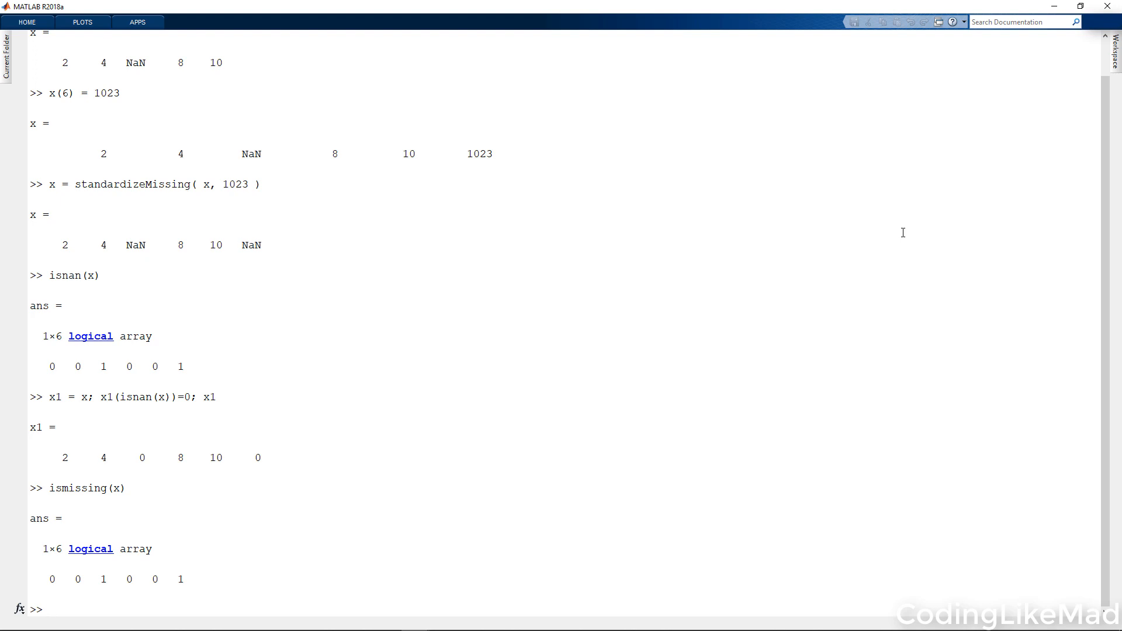
Step: Display help fillmissing and scroll through its fill-method documentation
type("help fillmissin")
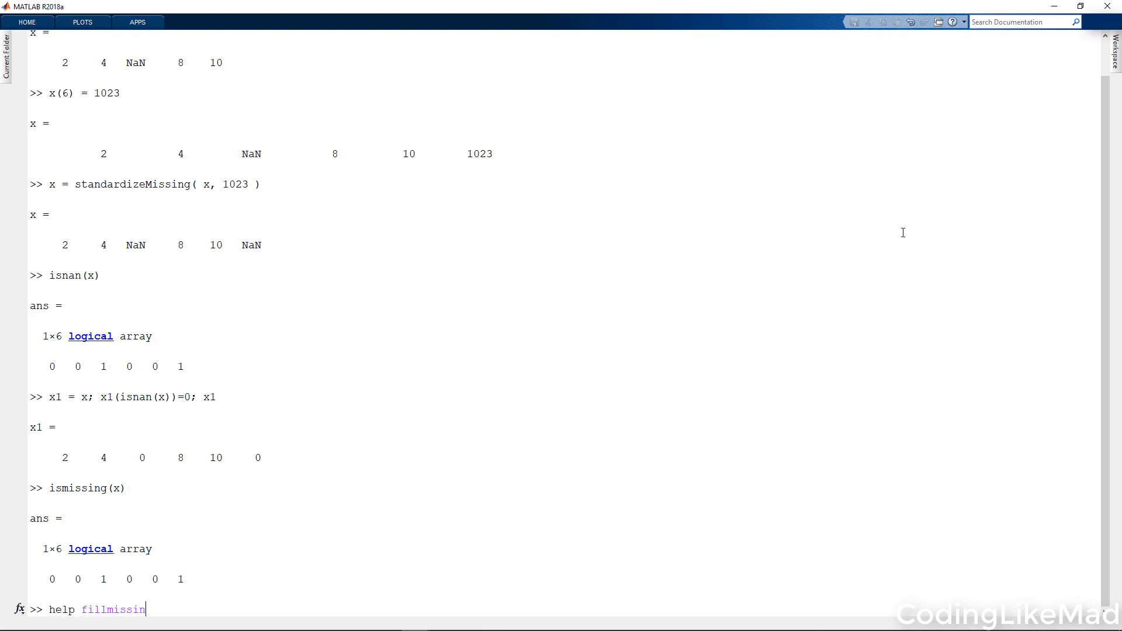
key("enter")
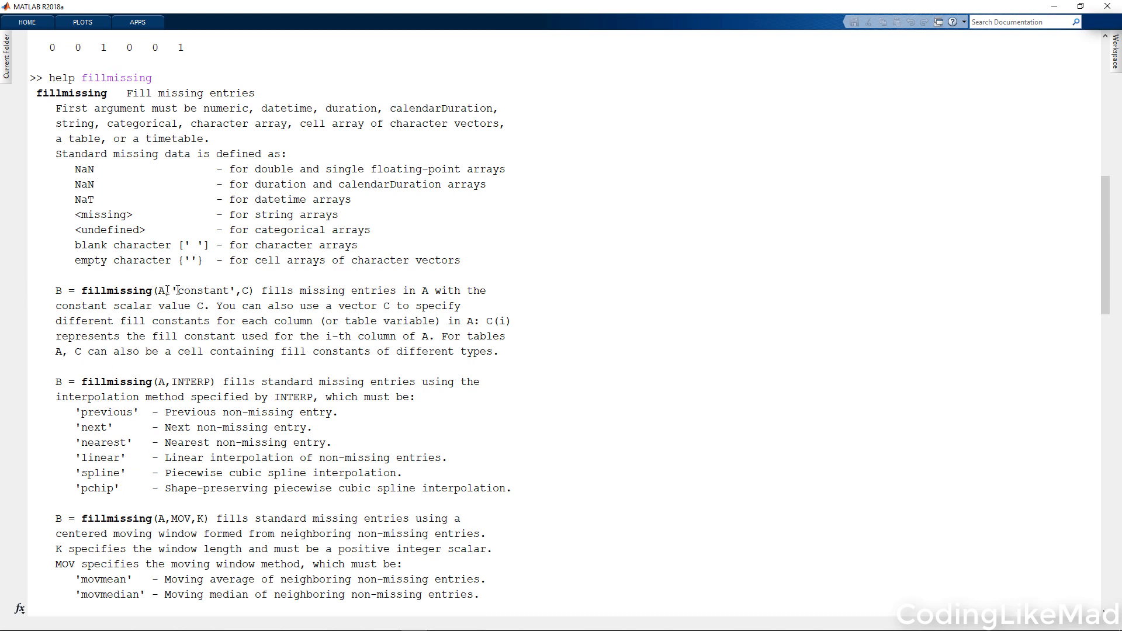
double_click(243, 290)
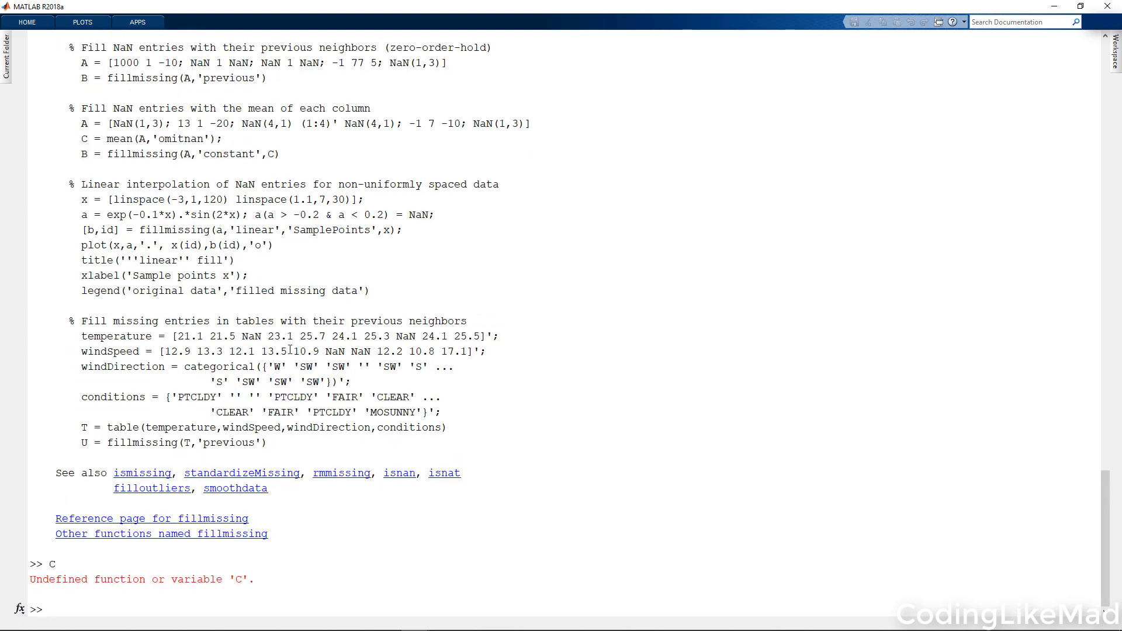
Step: Fill x with fillmissing 'constant' 0, then 'previous', giving x1 = 2 4 4 8 10 10
type("x1 = filli")
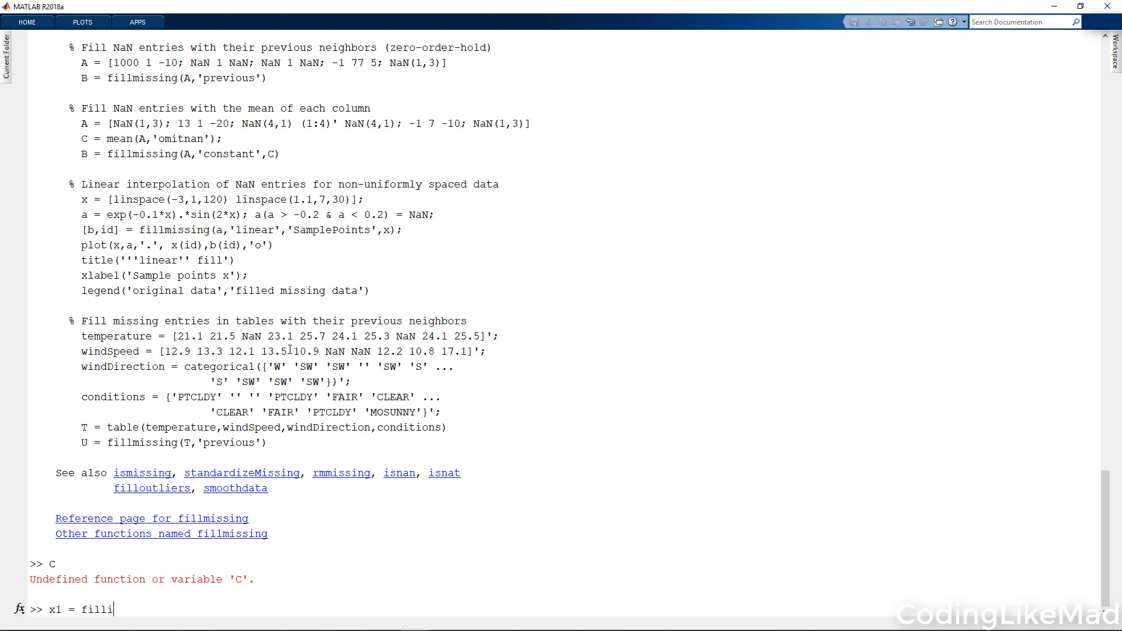
type("ngmissing( x")
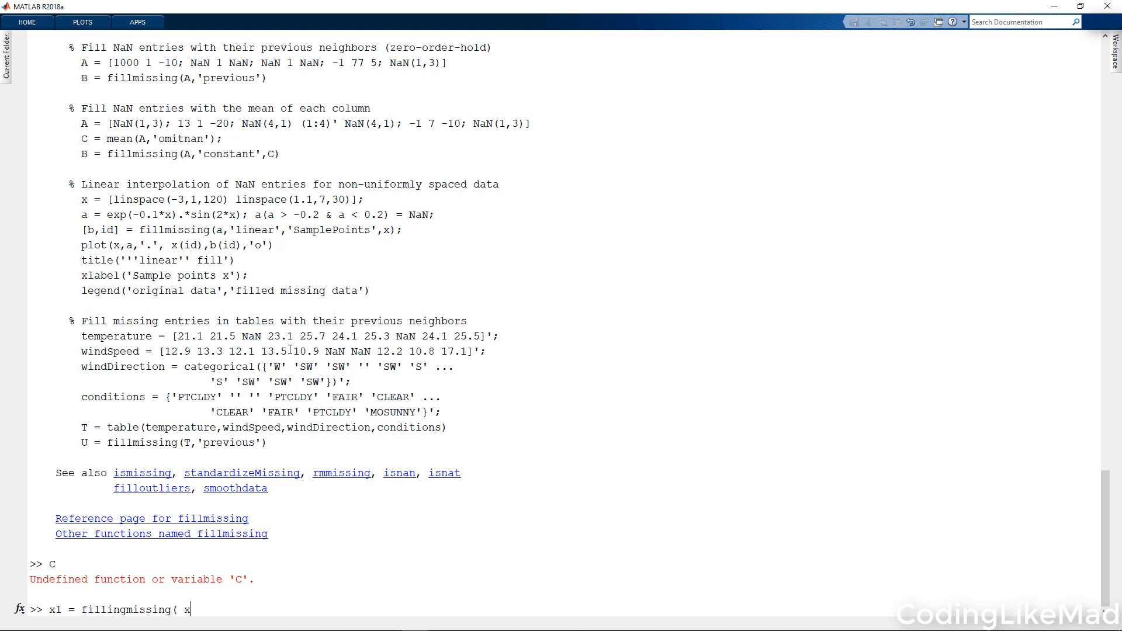
type(", 'cons")
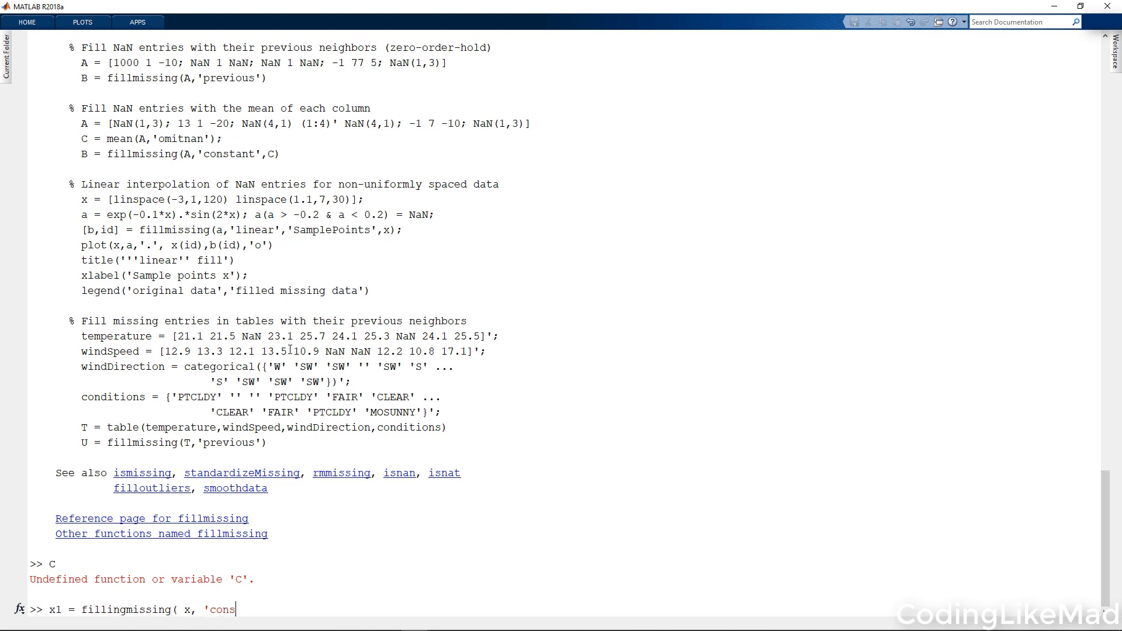
type("tant', 0")
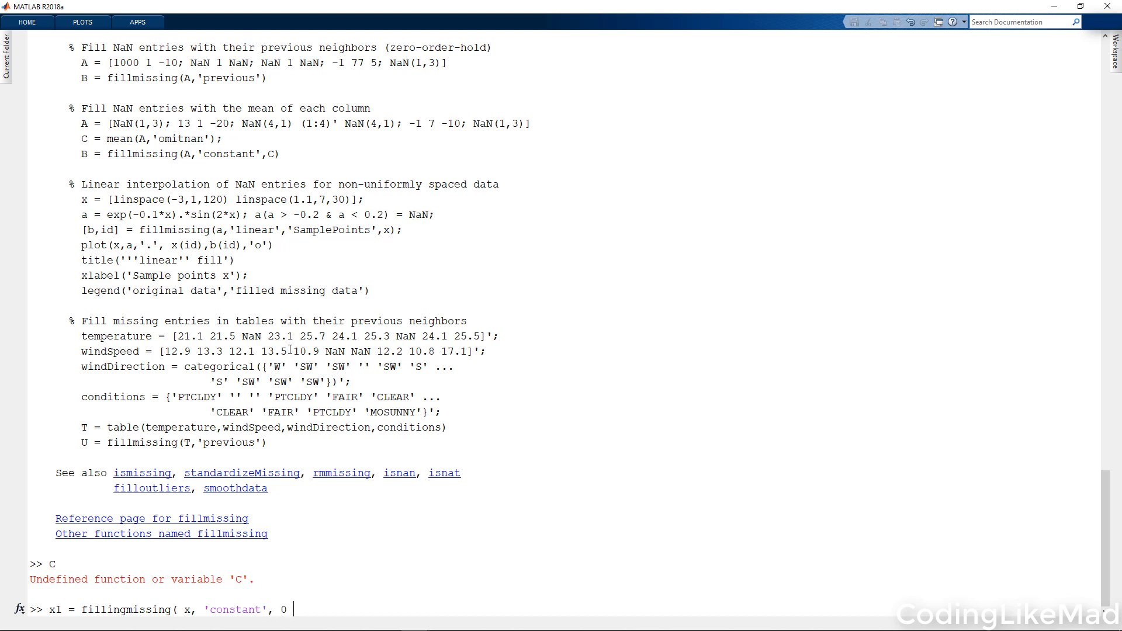
key("enter")
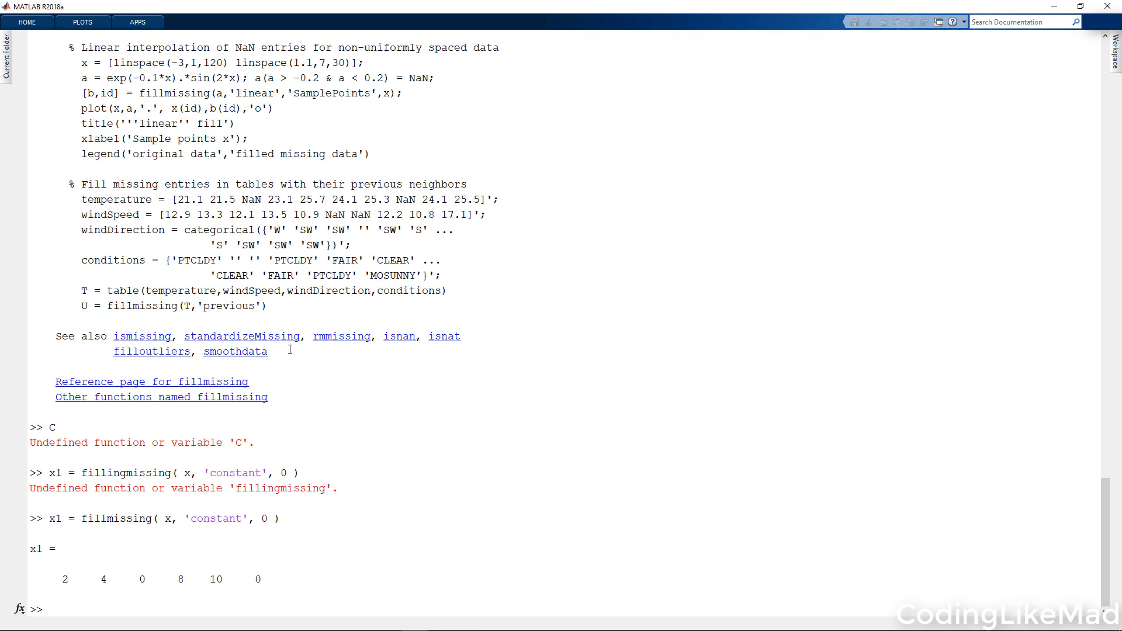
left_click(48, 609)
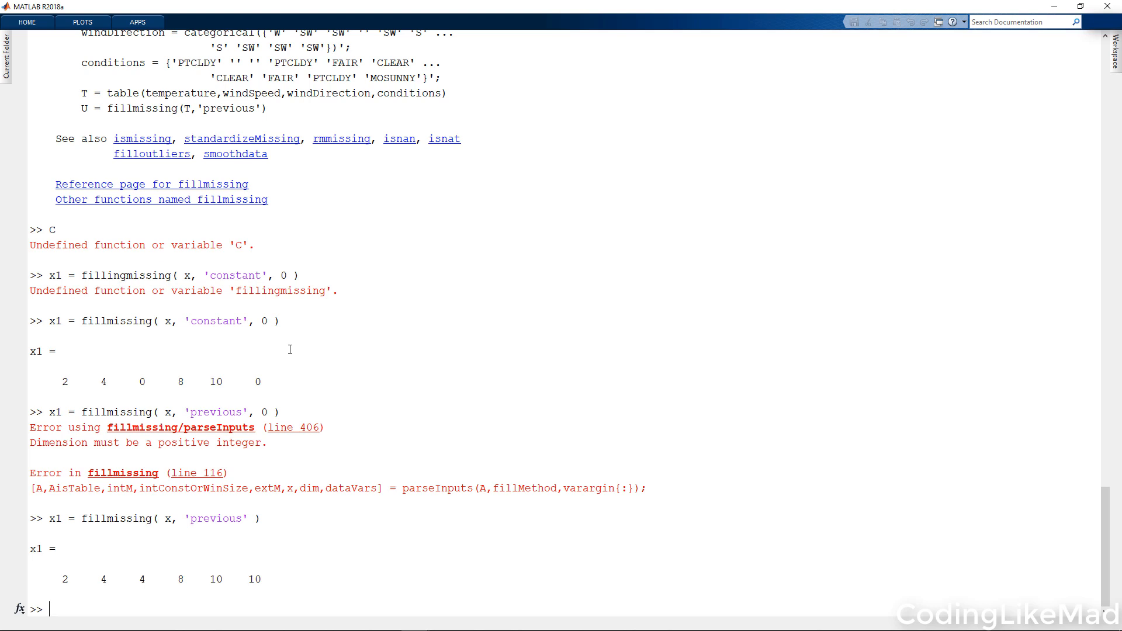
Step: Fill x with 'linear', 'spline' and 'pchip' methods (2 4 6 8 10 12), then clc
type("x1 = fillmissing( x, 'previous' )")
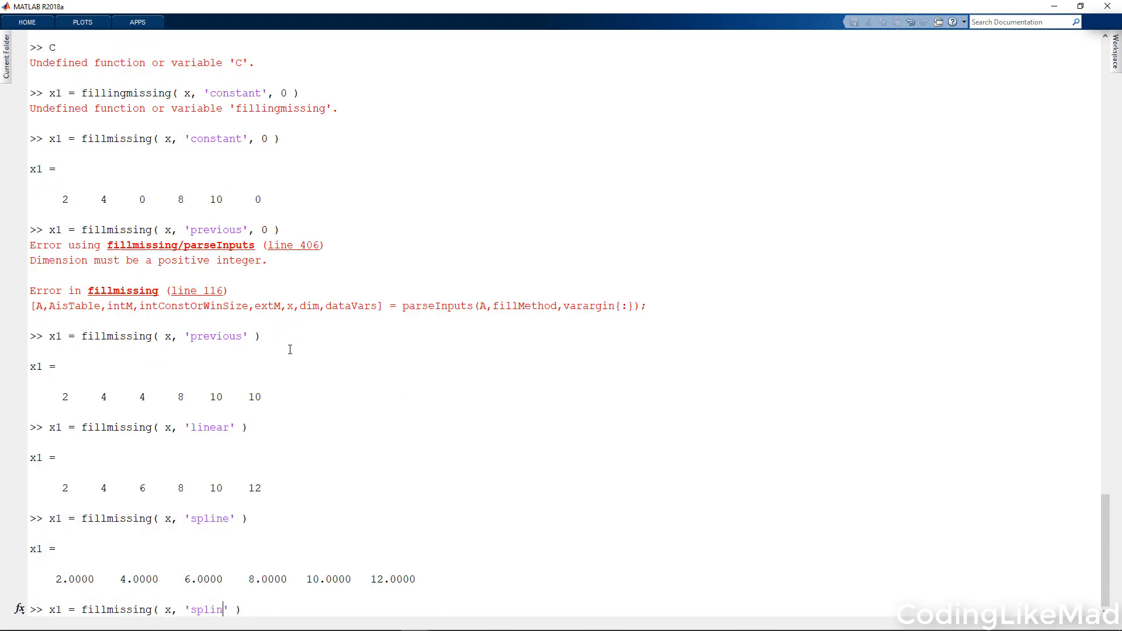
type("pchip")
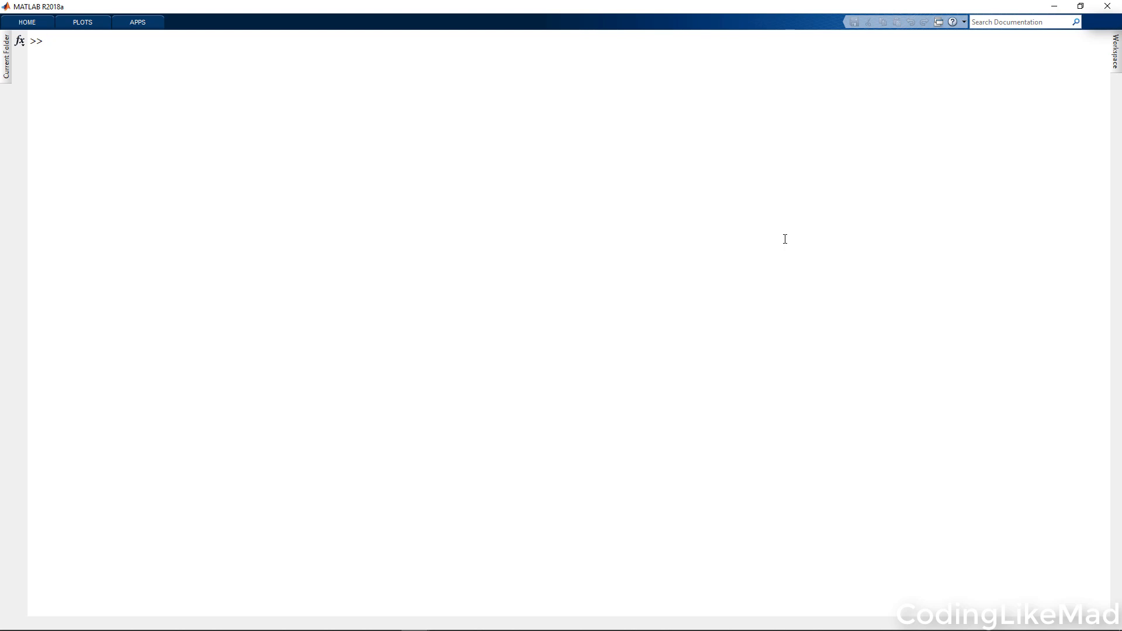
Step: Create features = rand(10,3), a 10-by-3 random matrix
type("feature")
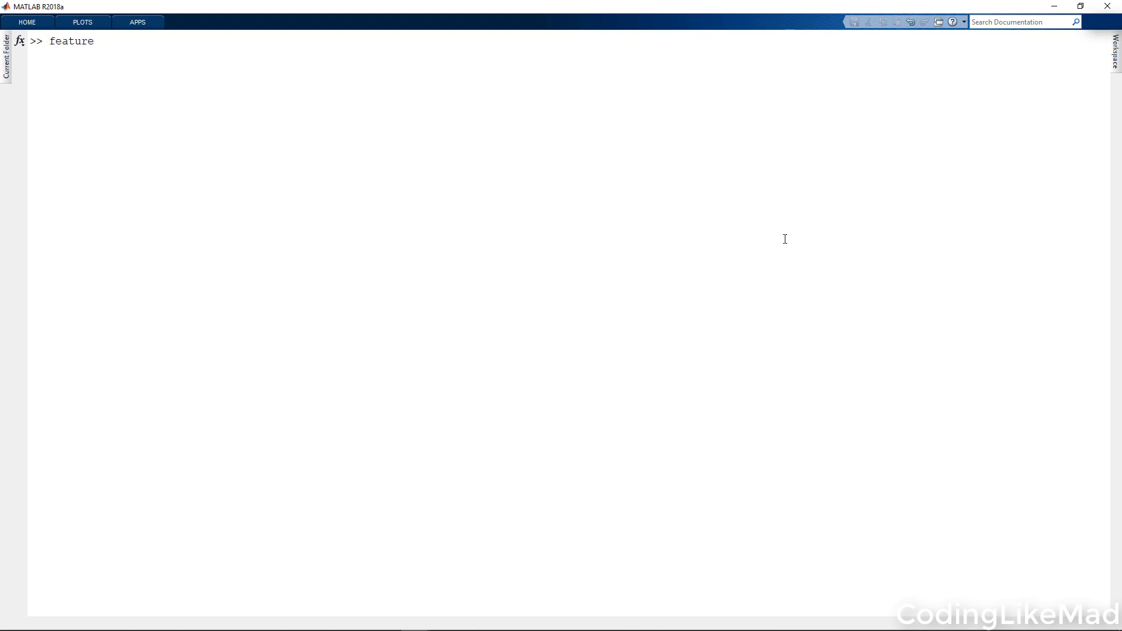
type("s =")
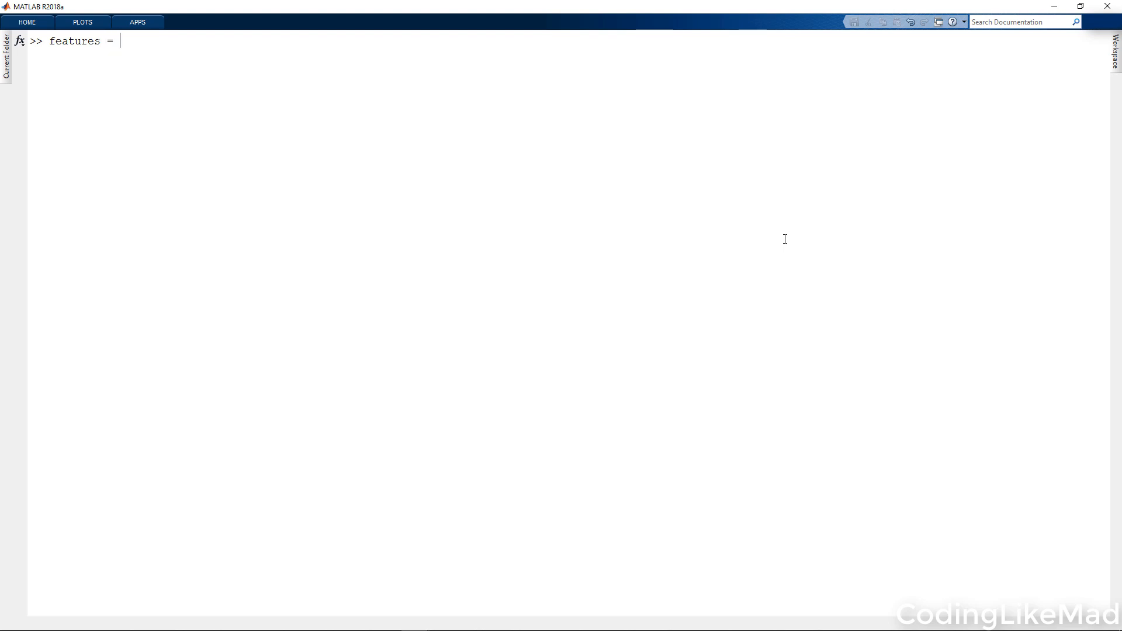
type("rand(10,")
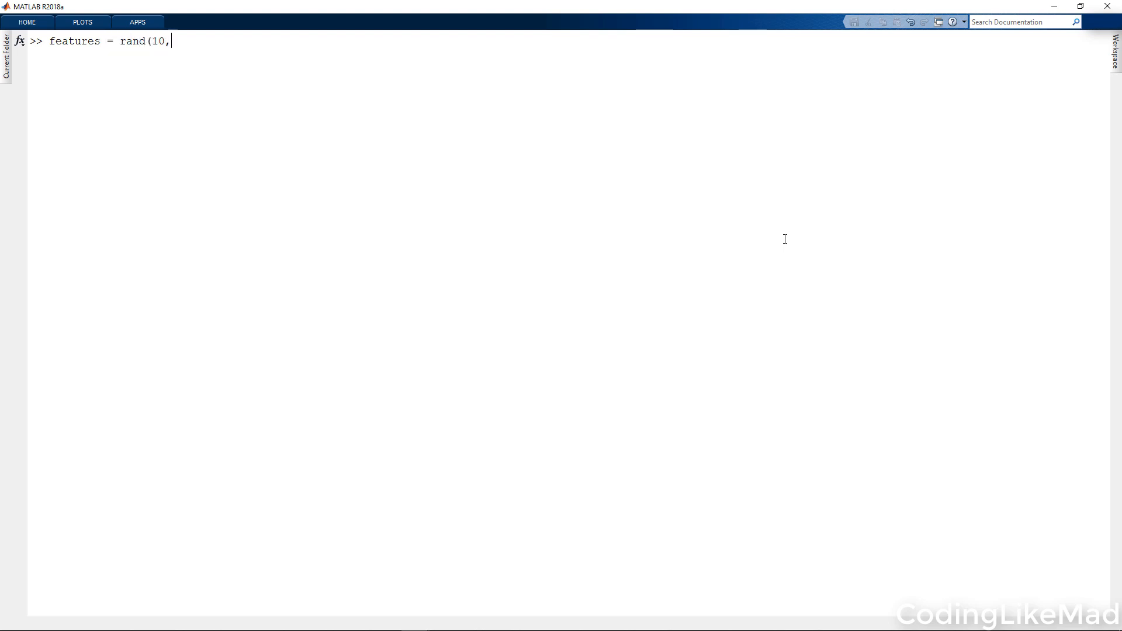
type("3)")
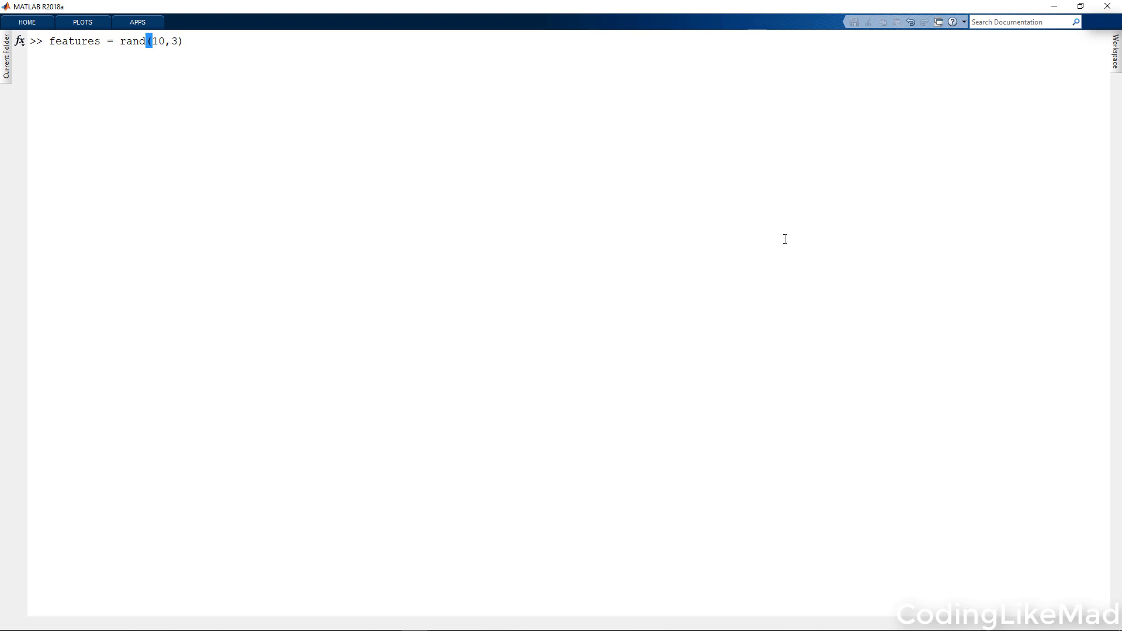
key("enter")
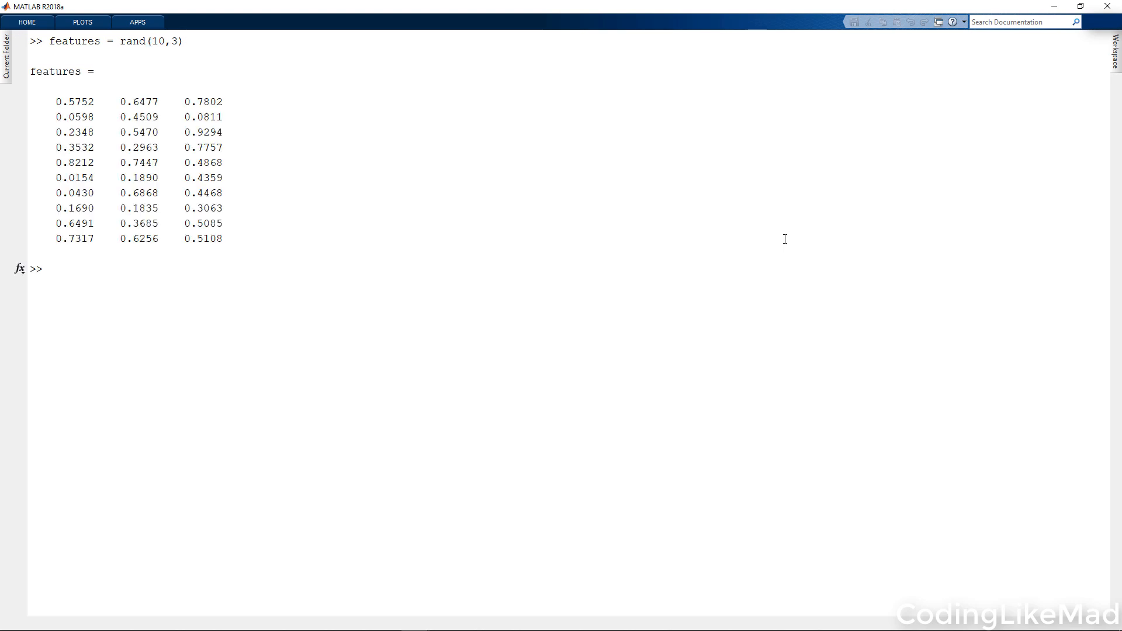
mouse_move(820, 341)
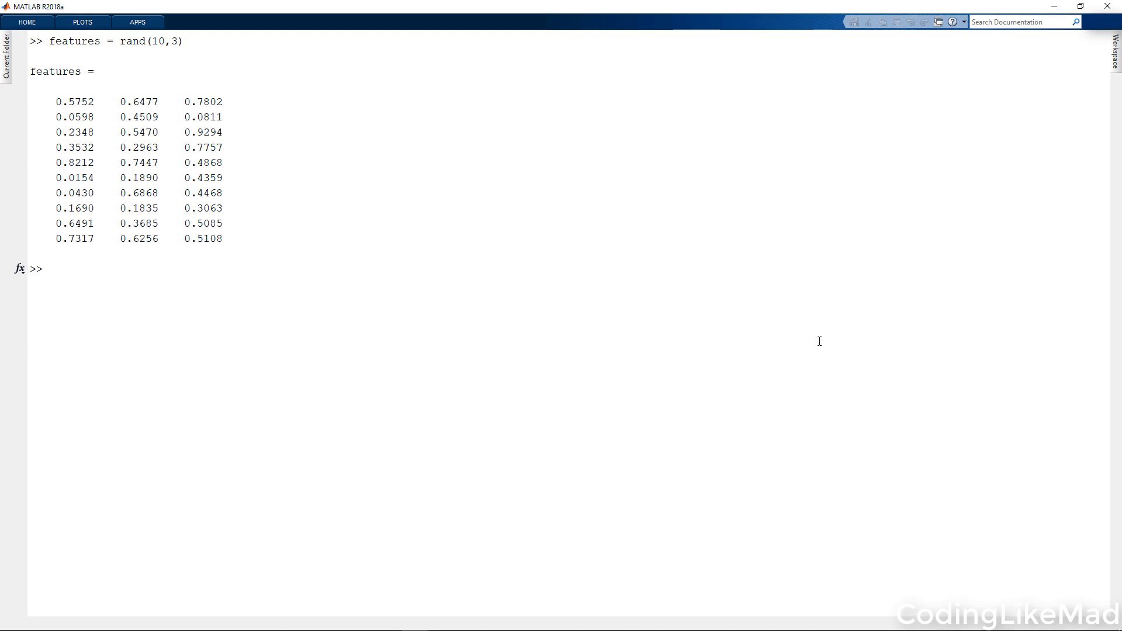
Step: Set features(randsample(30,7)) = NaN and display the matrix with seven NaNs
type("features")
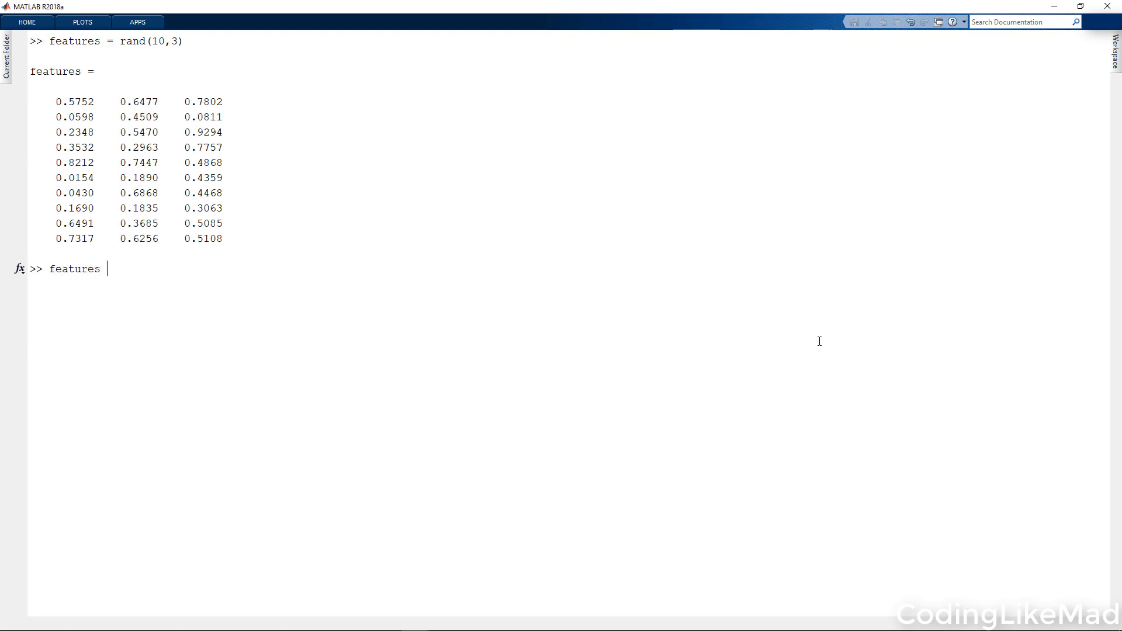
type("( rand")
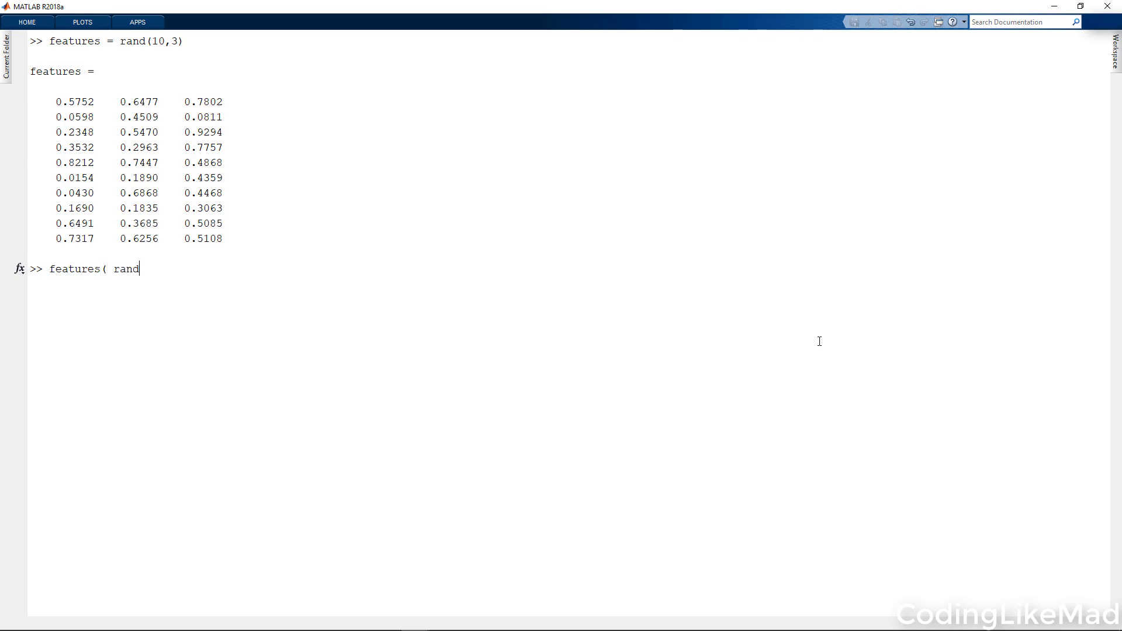
type("sample")
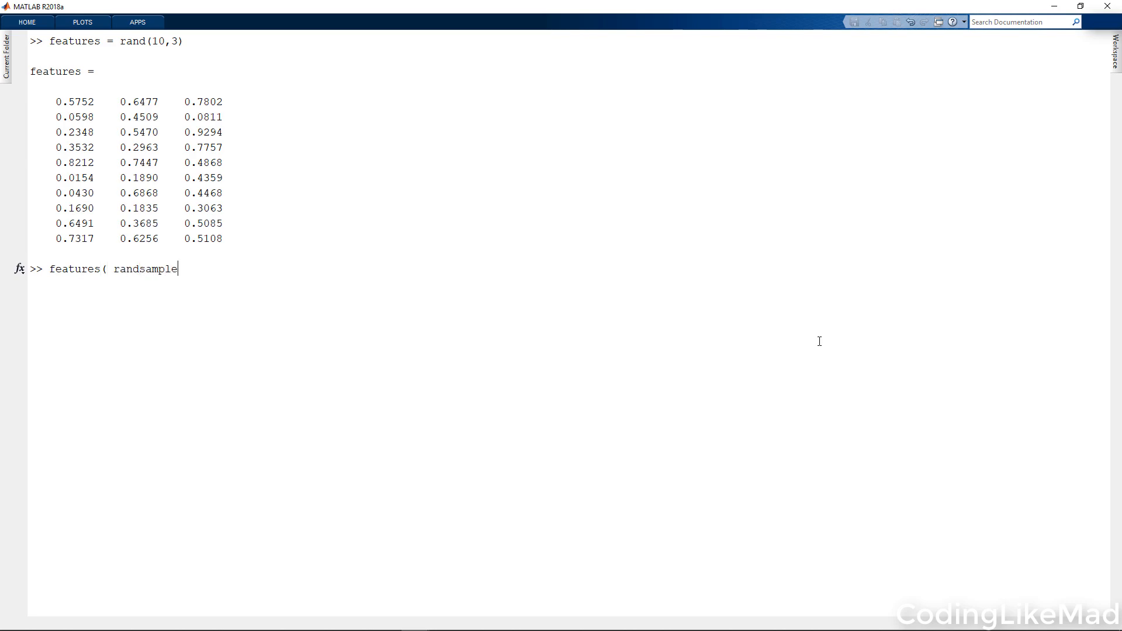
type("(30,")
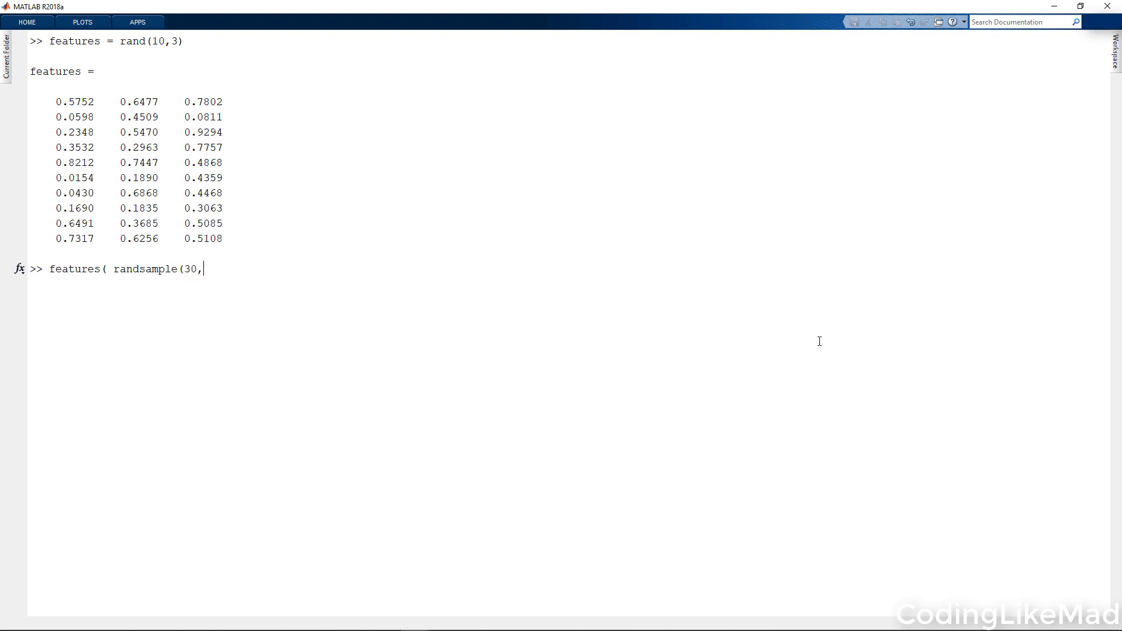
type("5")
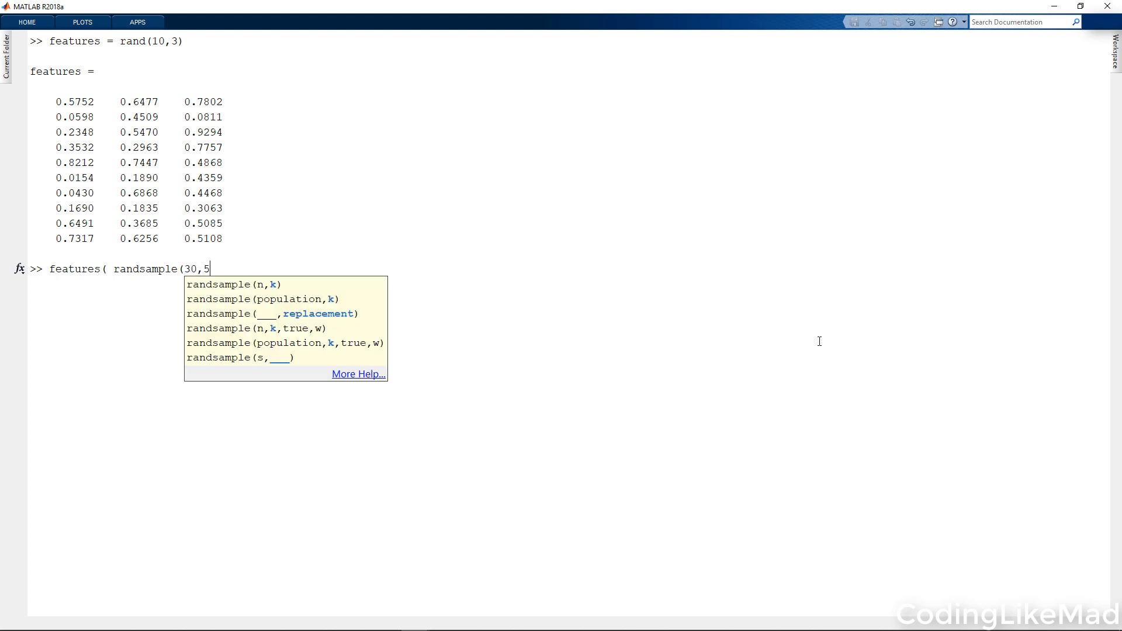
type("7)")
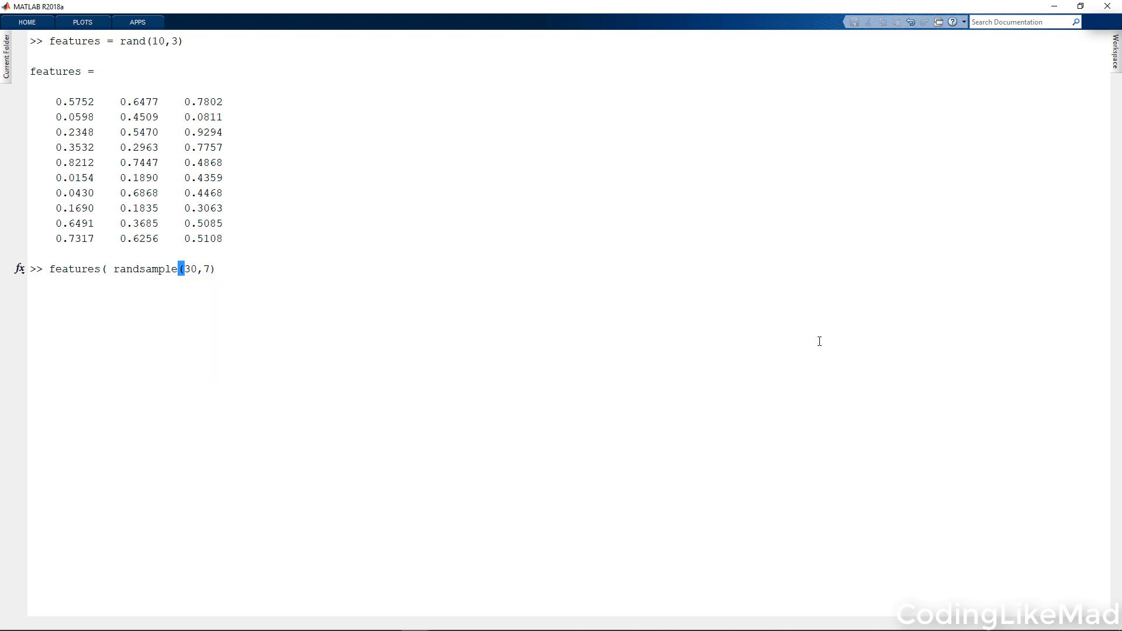
type(") = NaN;")
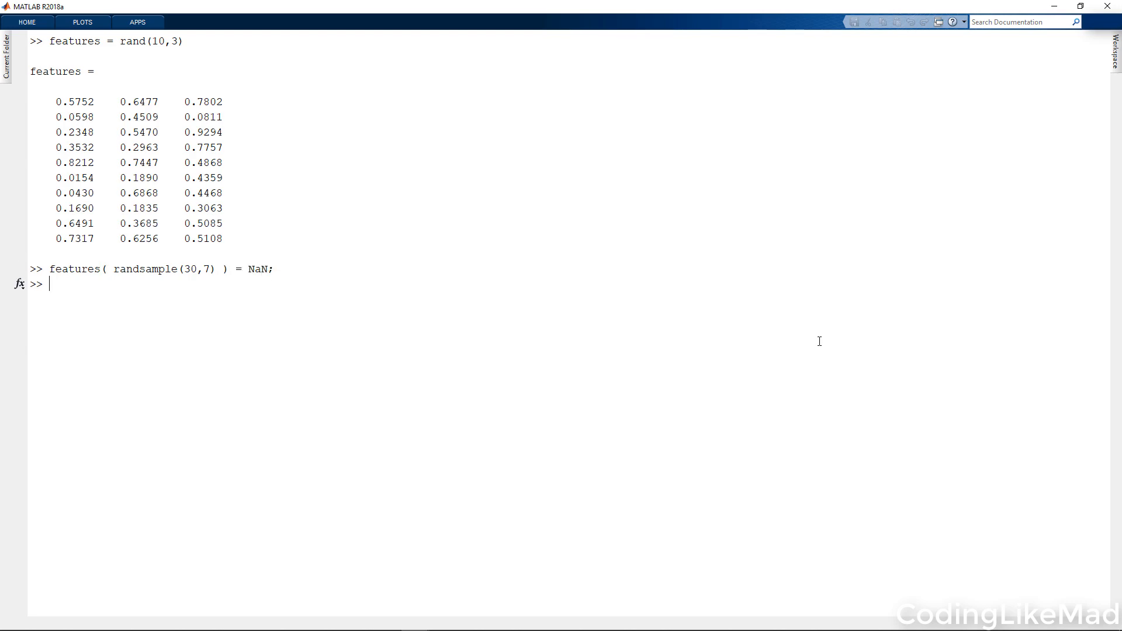
type("features")
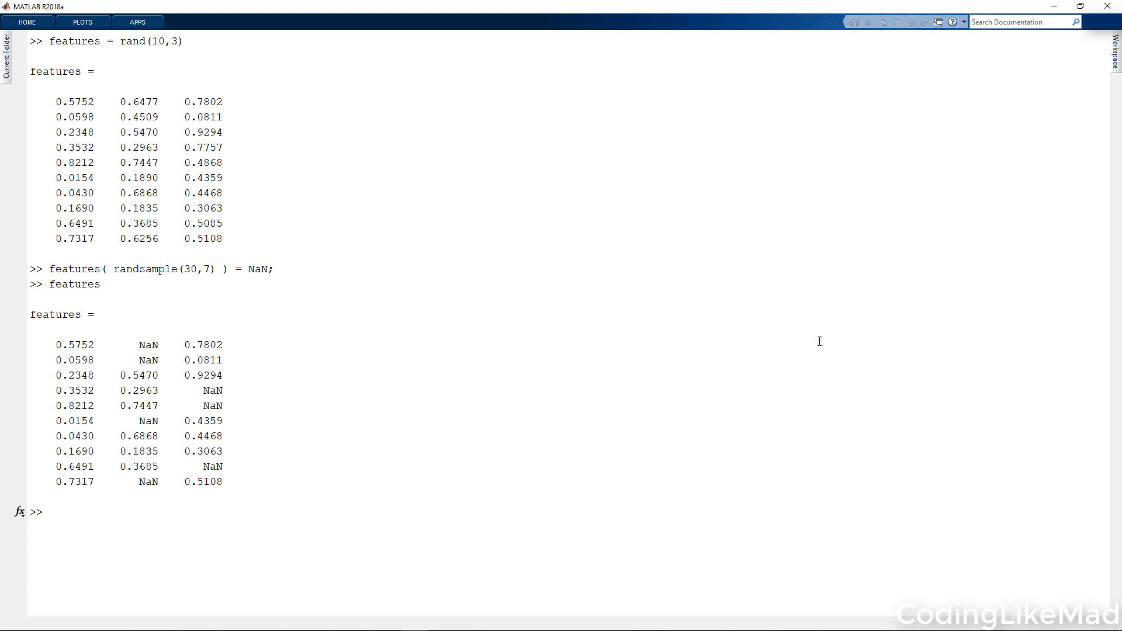
left_click(47, 512)
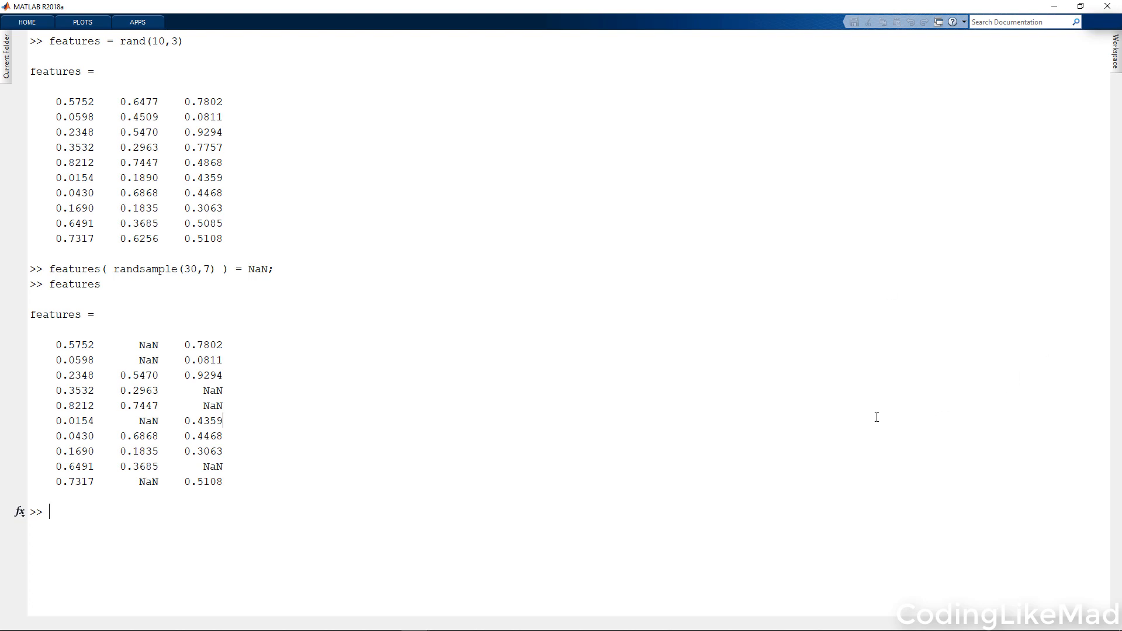
Step: Run rmmissing(features, 1) to keep only the three complete rows
type("rm")
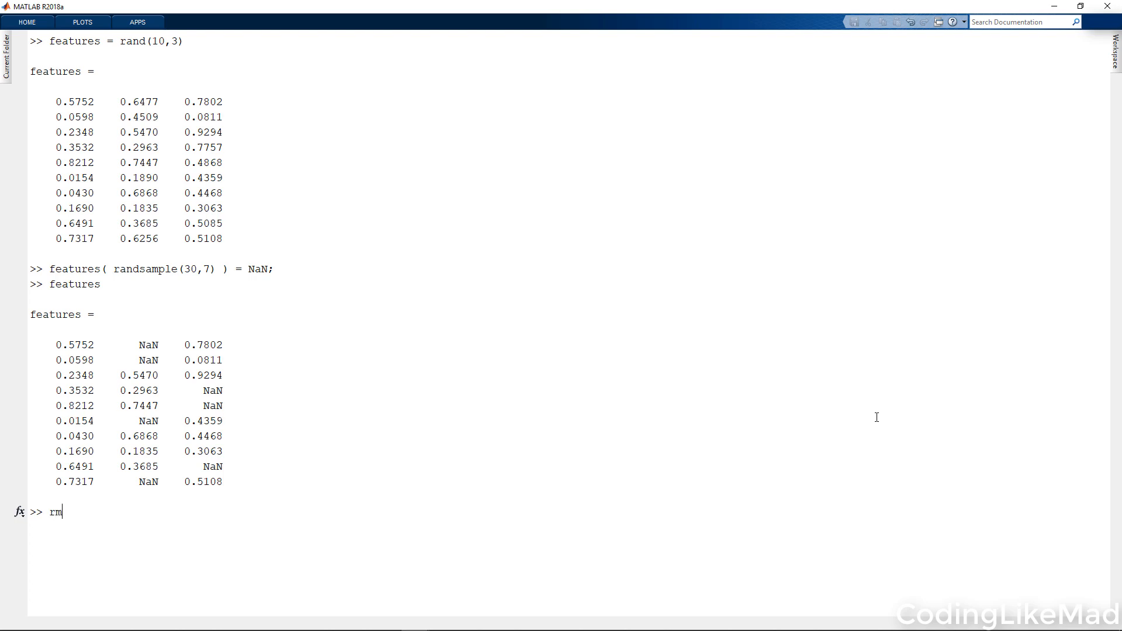
type("missing(fe")
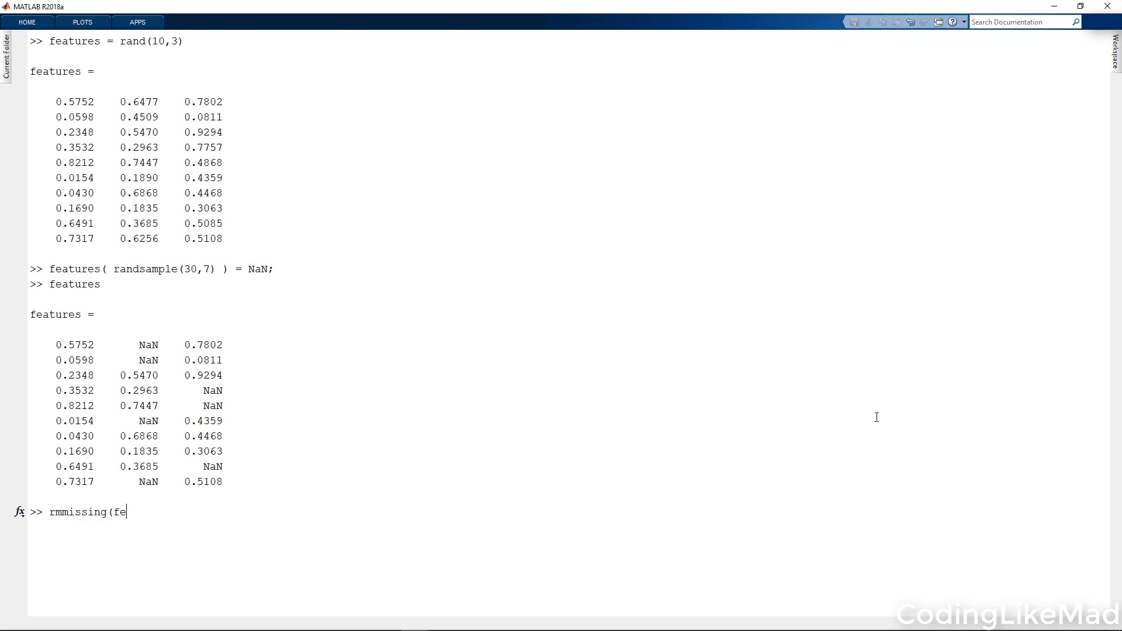
type("atures")
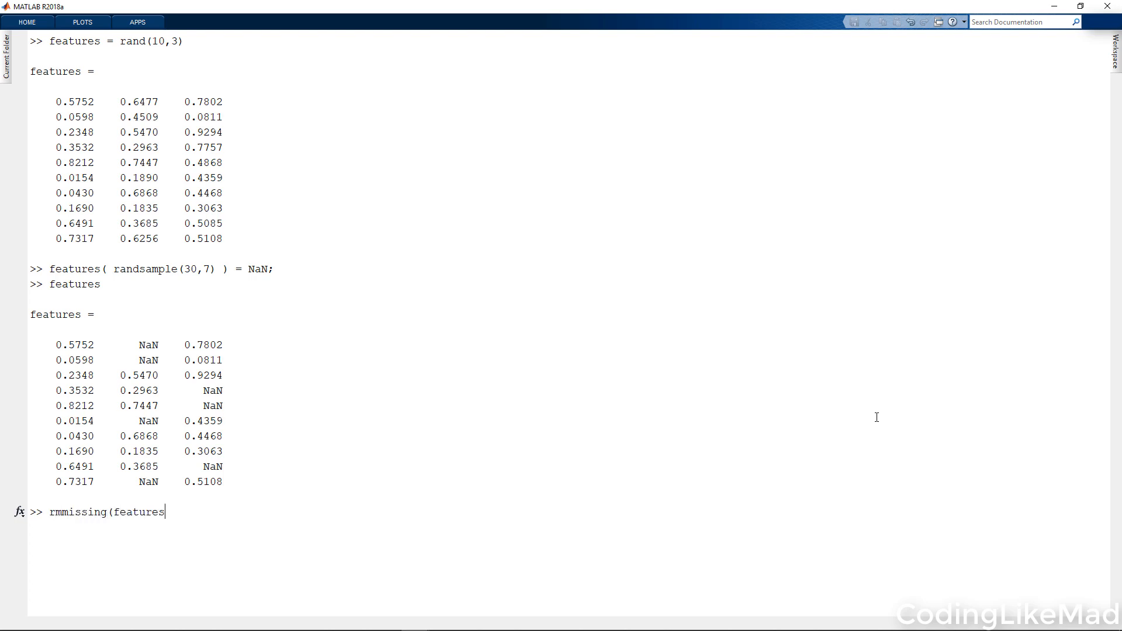
type(", 1")
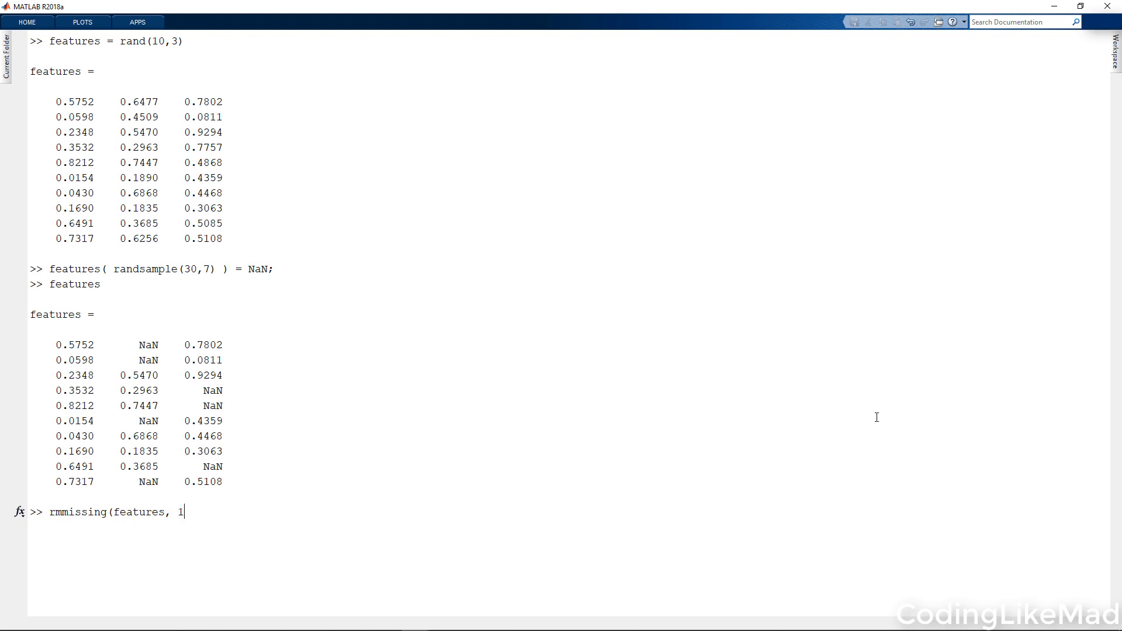
type(")")
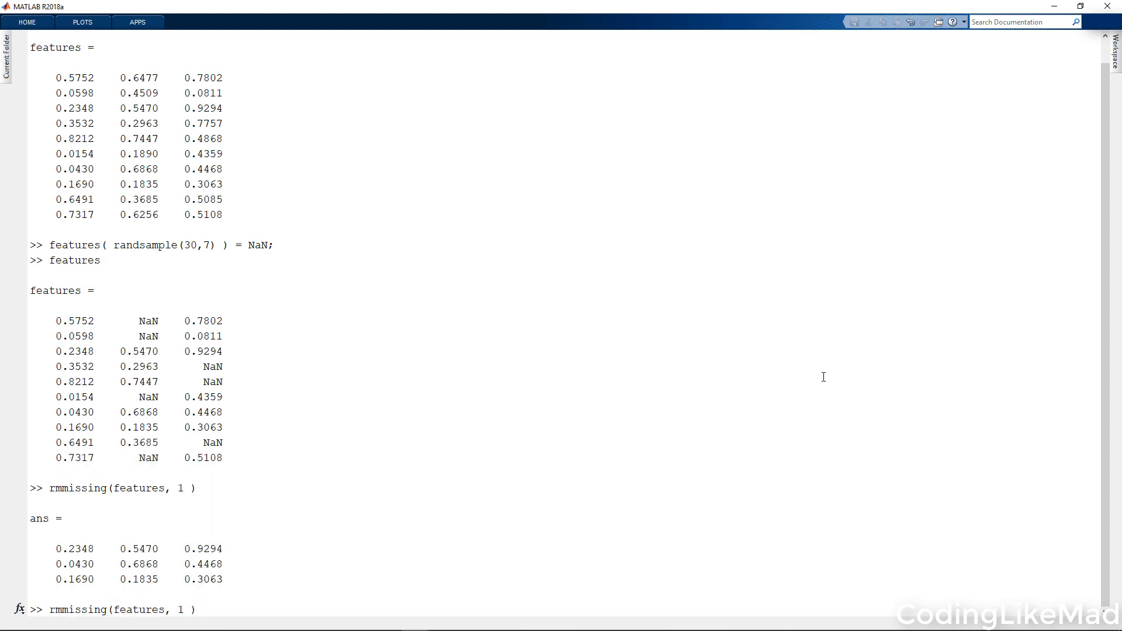
Step: Run rmmissing(features, 2) to keep only NaN-free columns, then show features(:,2)
type("2")
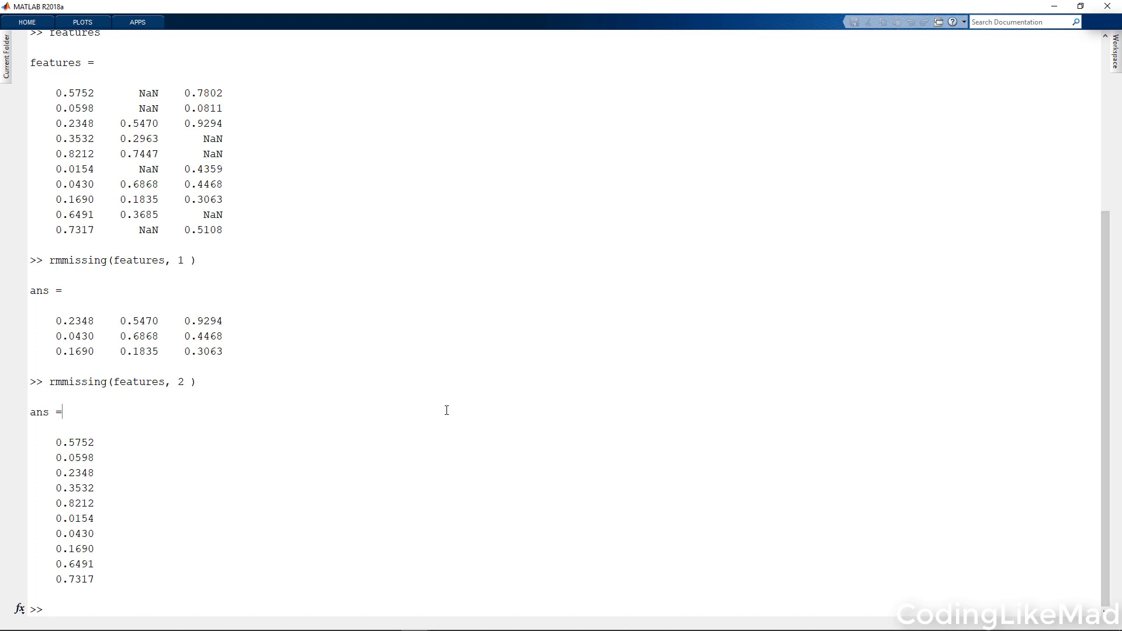
type("f")
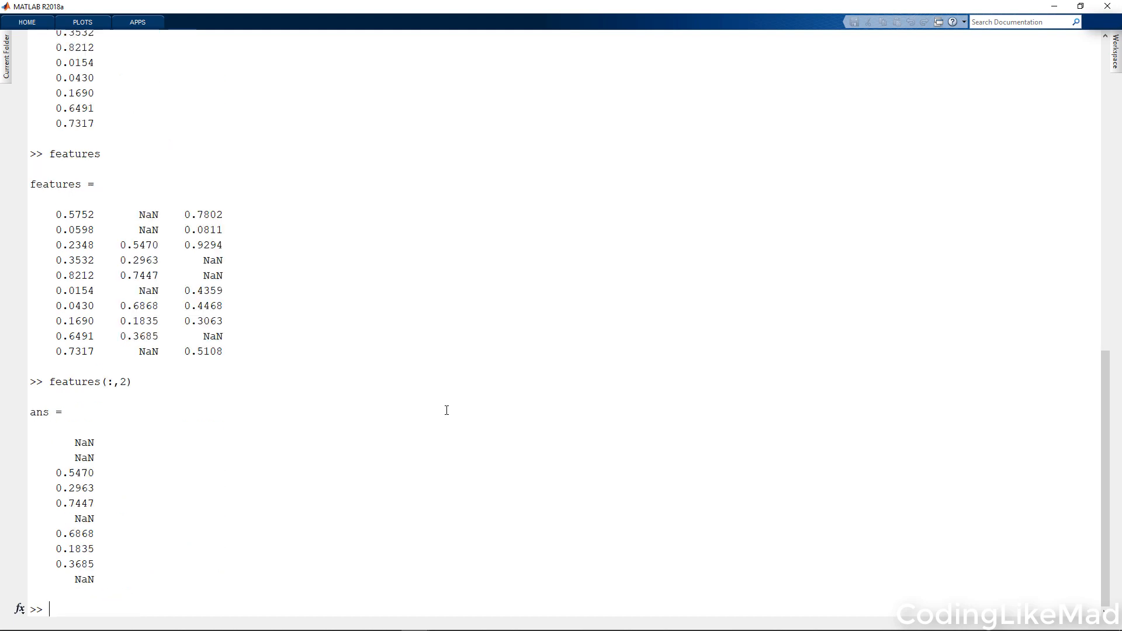
Step: Show features(:,2), its mean as NaN, then nanmean 0.4711 and nansum 2.8268
type("features(:,2)")
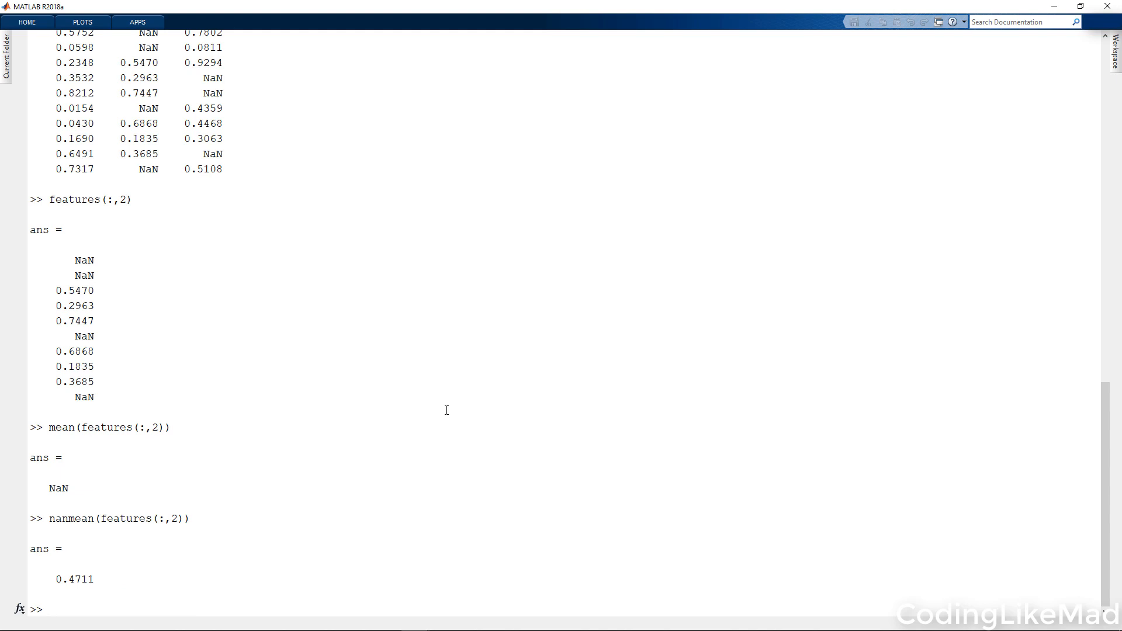
type("nanmean(features(:,2))")
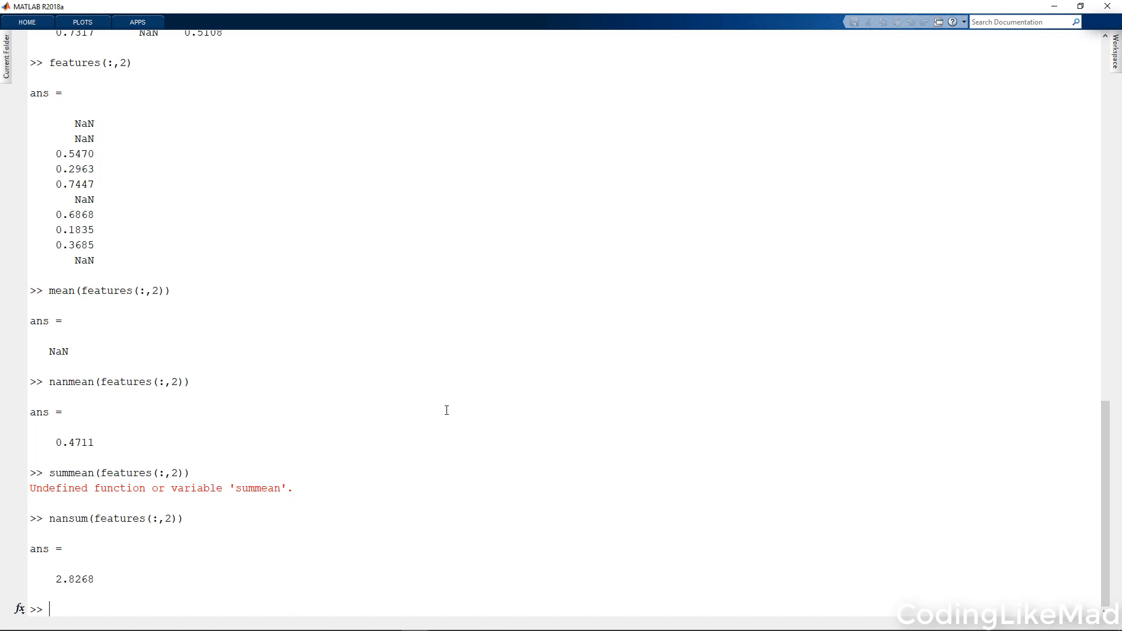
type("sum( featu")
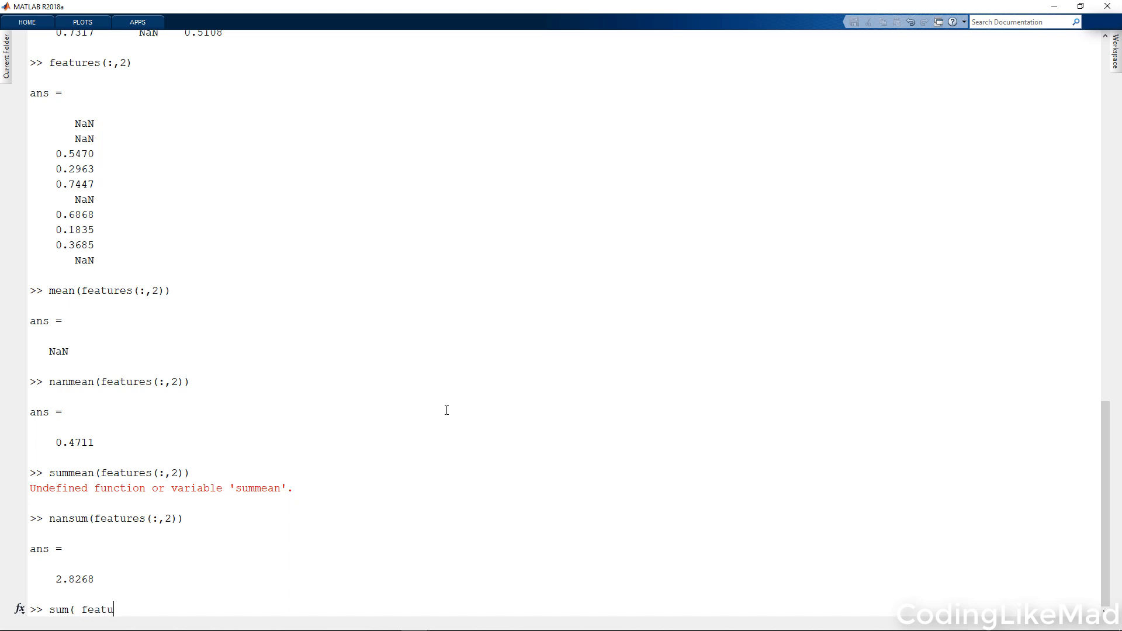